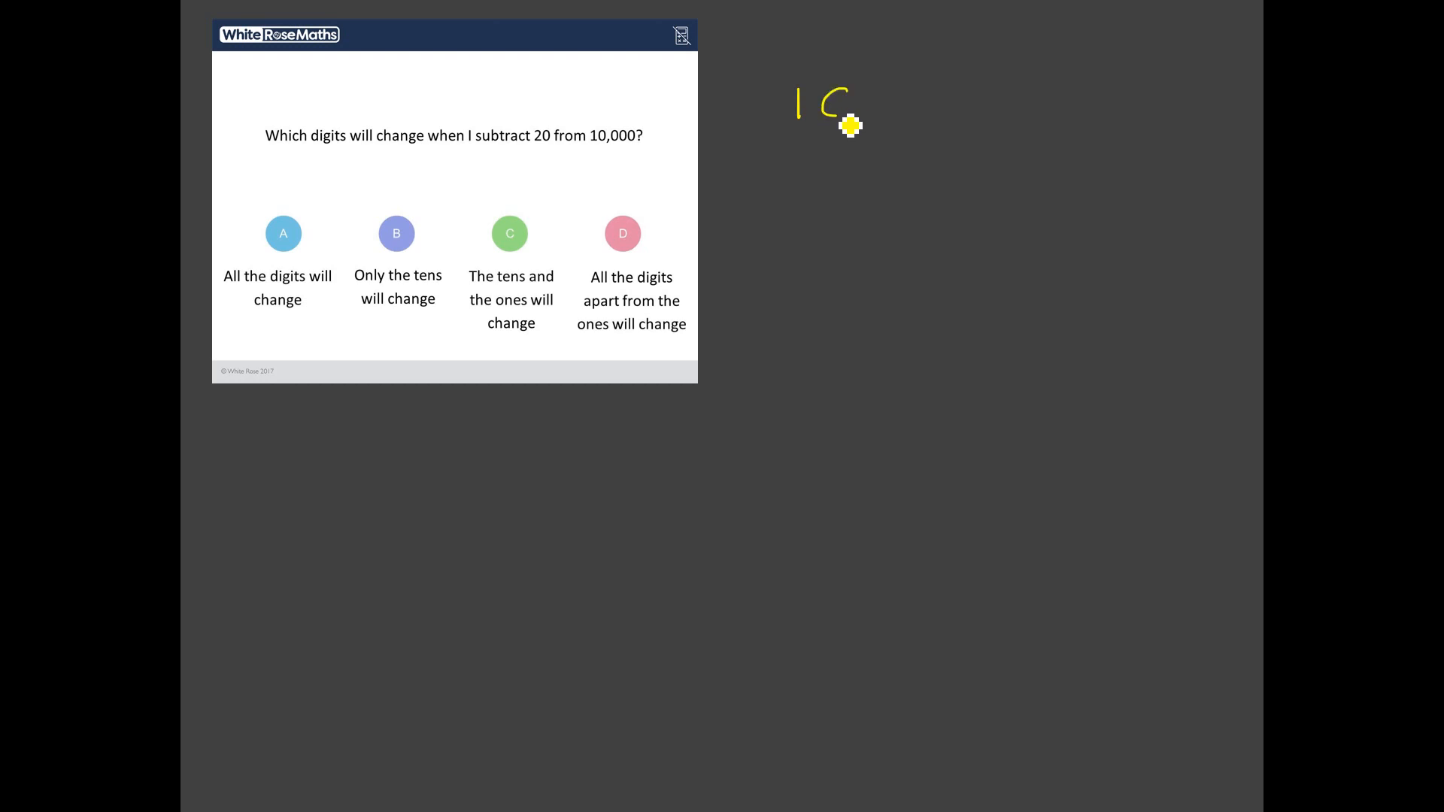
# Step: Write 10 000 above 20 in yellow ink, with a minus sign and answer line
pyautogui.moveTo(833, 110); pyautogui.dragTo(958, 106)
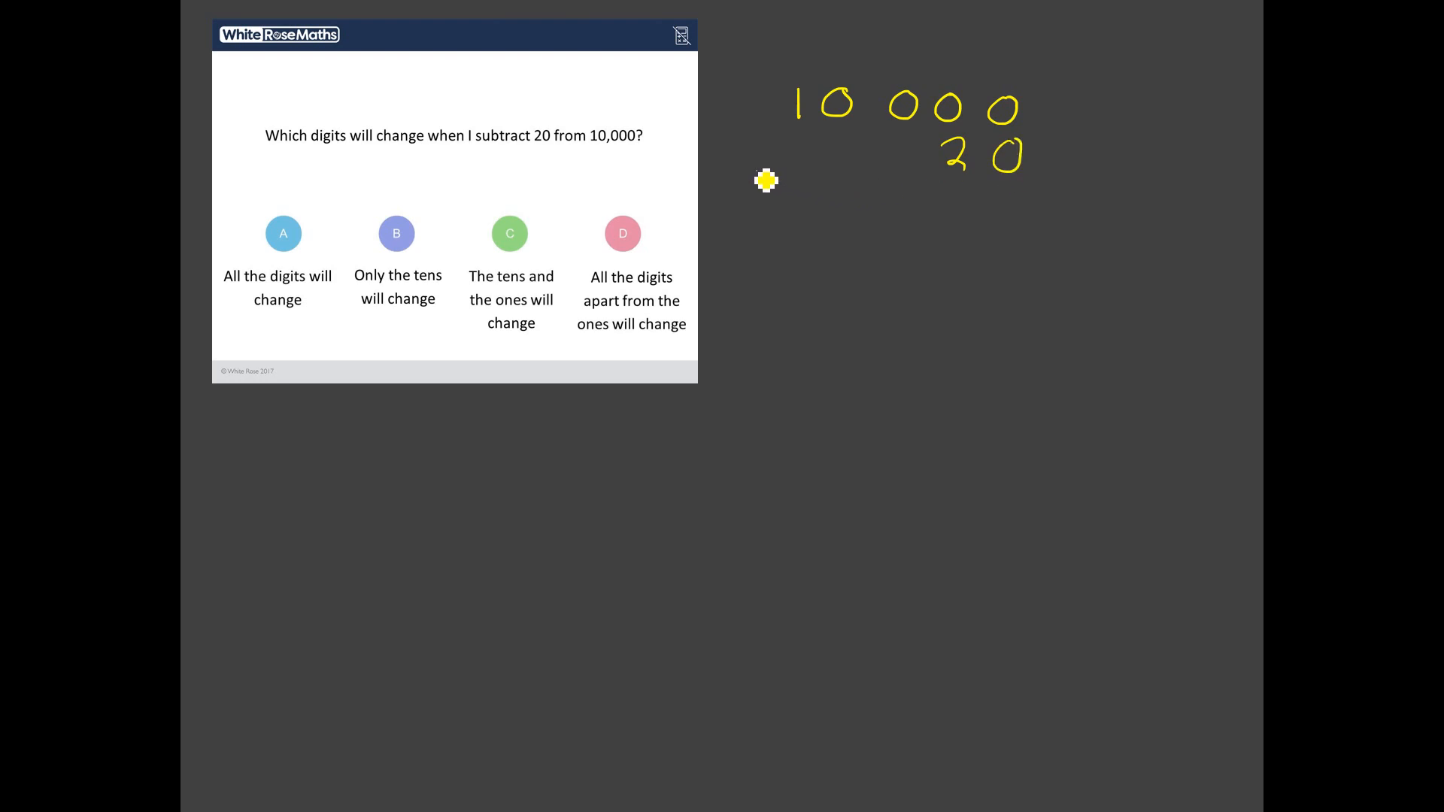
pyautogui.moveTo(766, 180); pyautogui.dragTo(1025, 201)
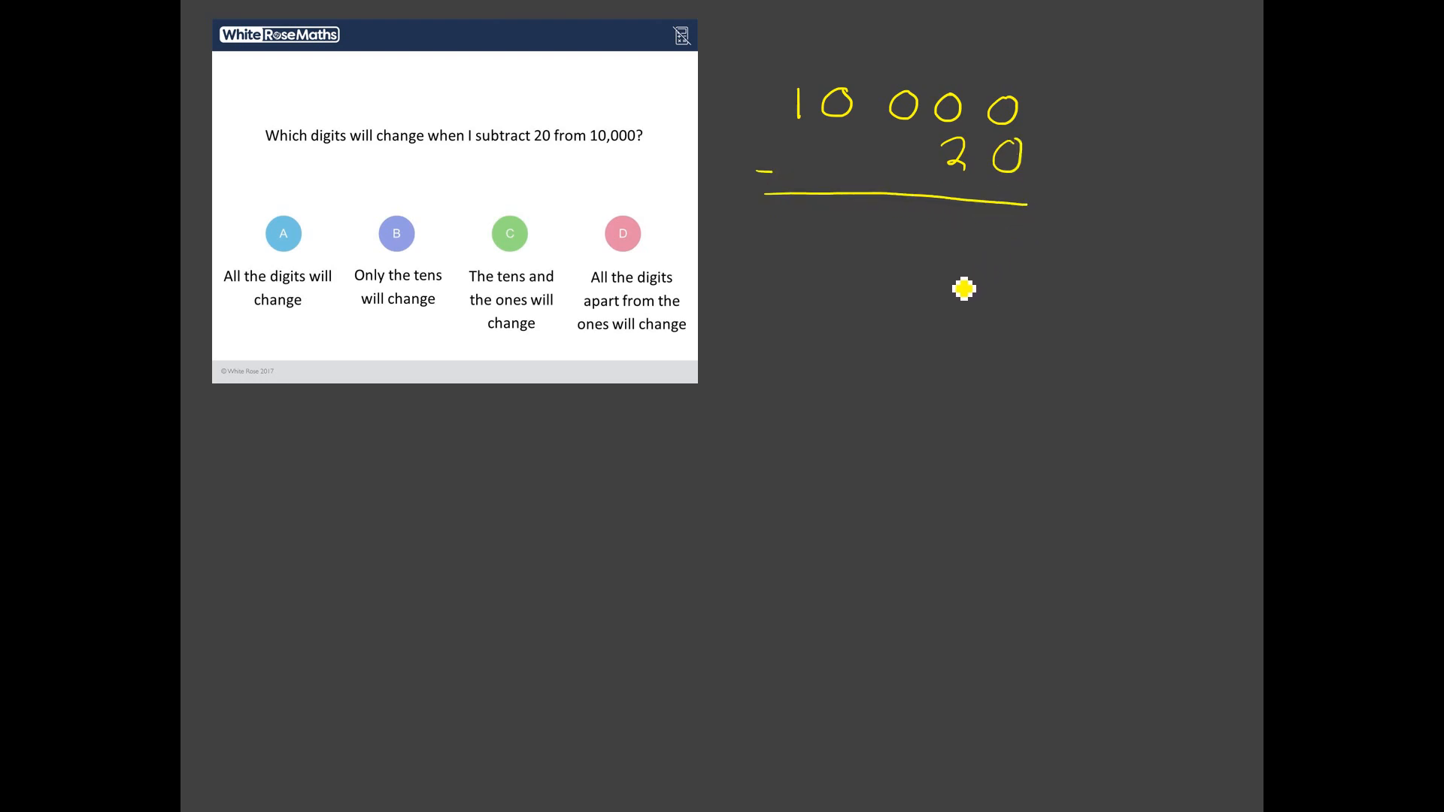
pyautogui.moveTo(935, 299)
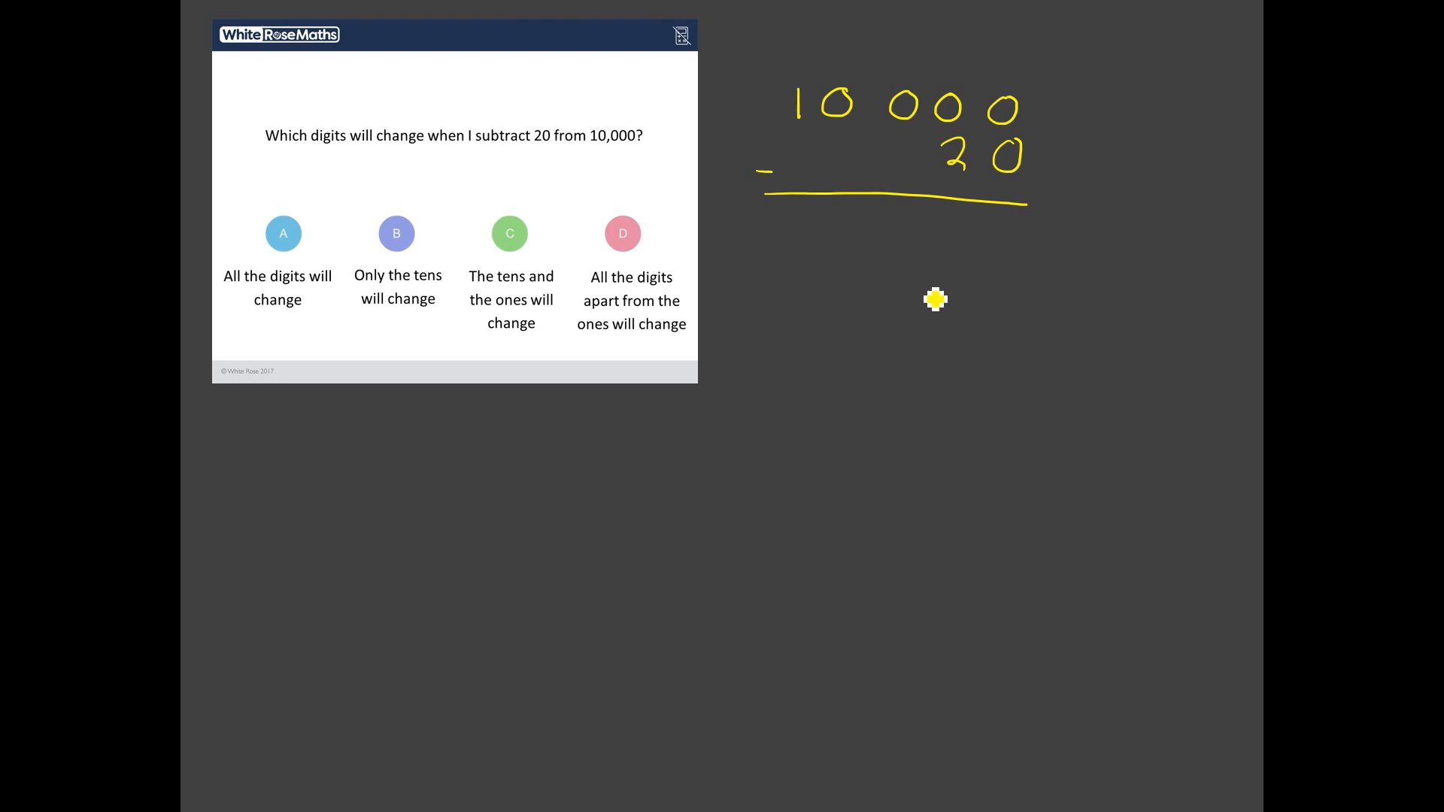
pyautogui.moveTo(1008, 249)
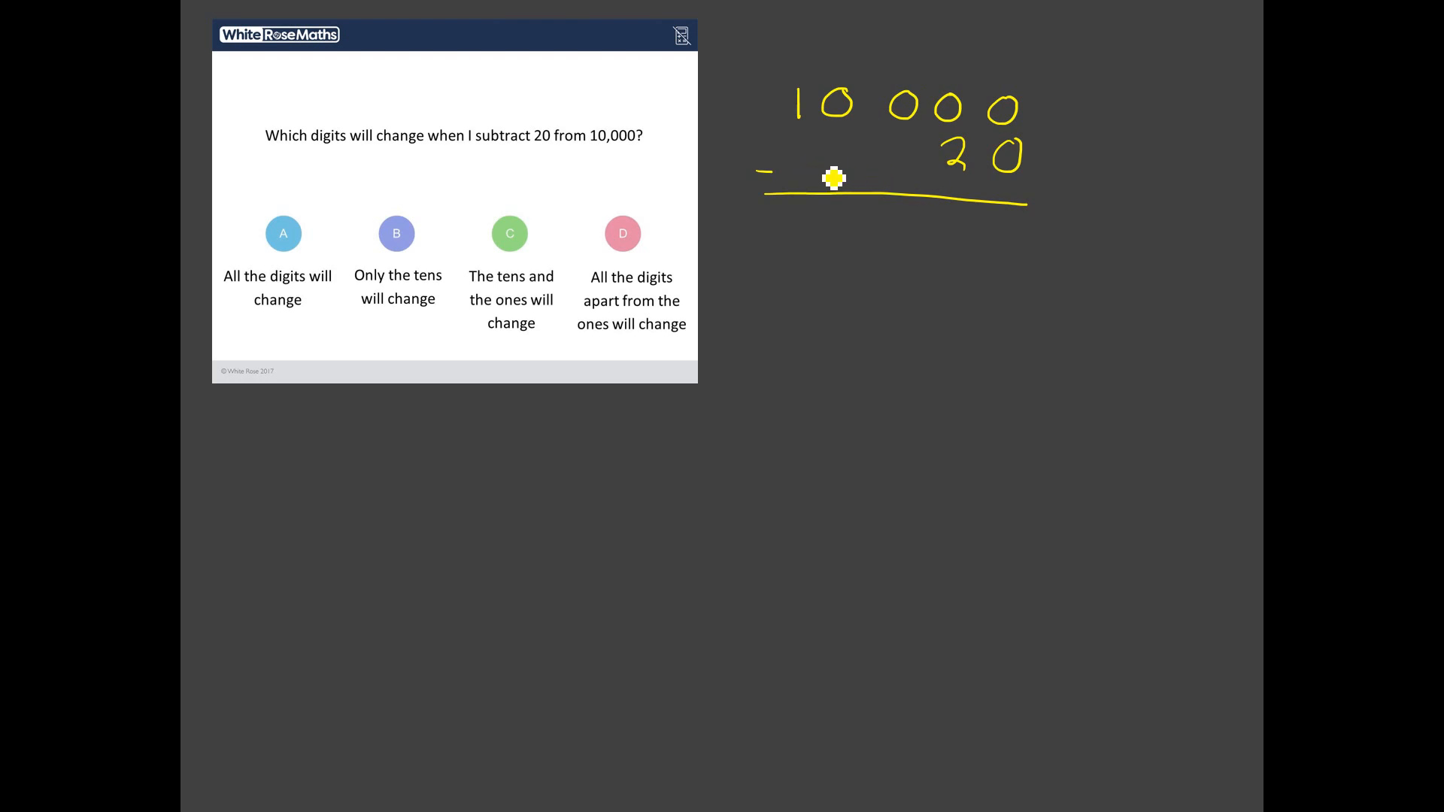
pyautogui.moveTo(969, 182)
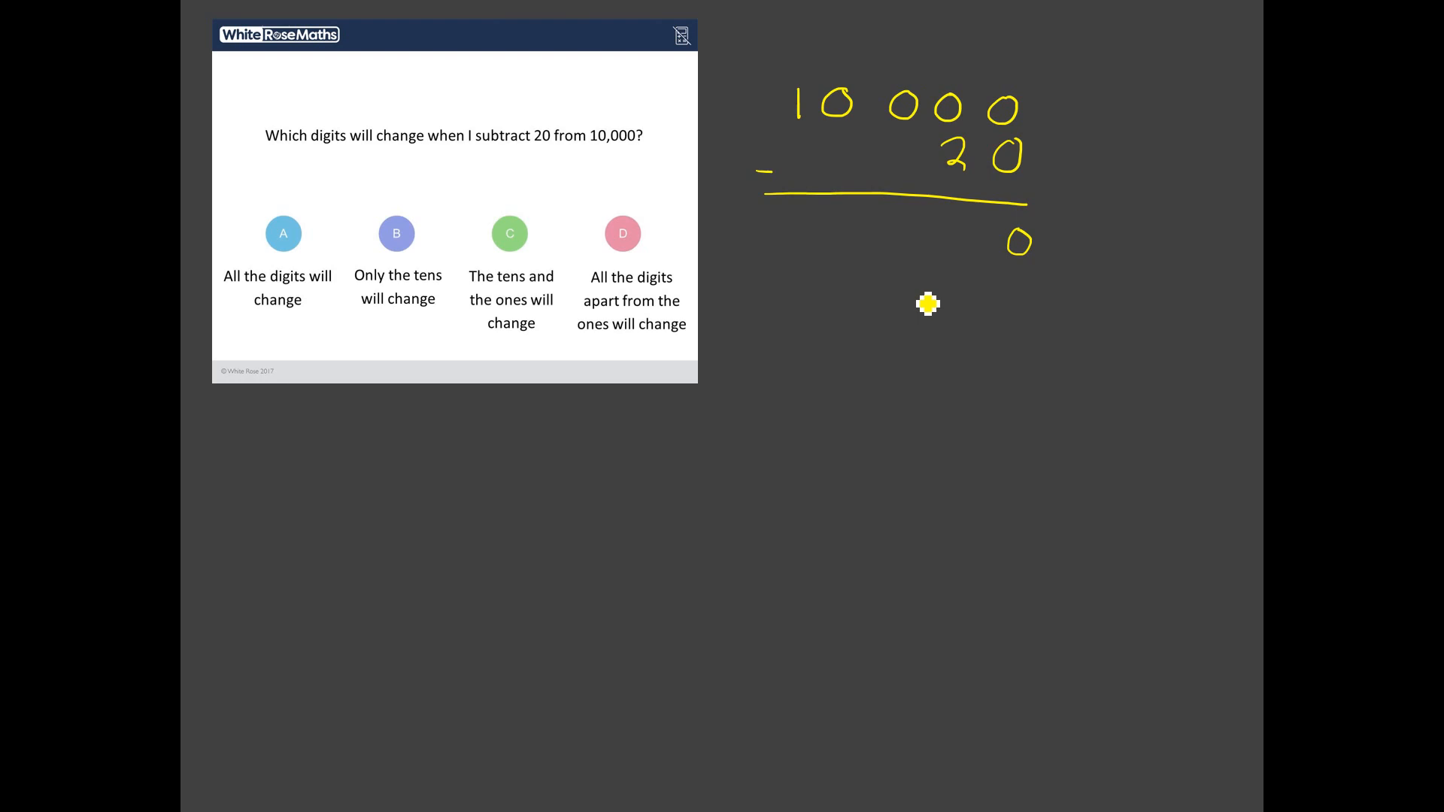
pyautogui.moveTo(954, 113)
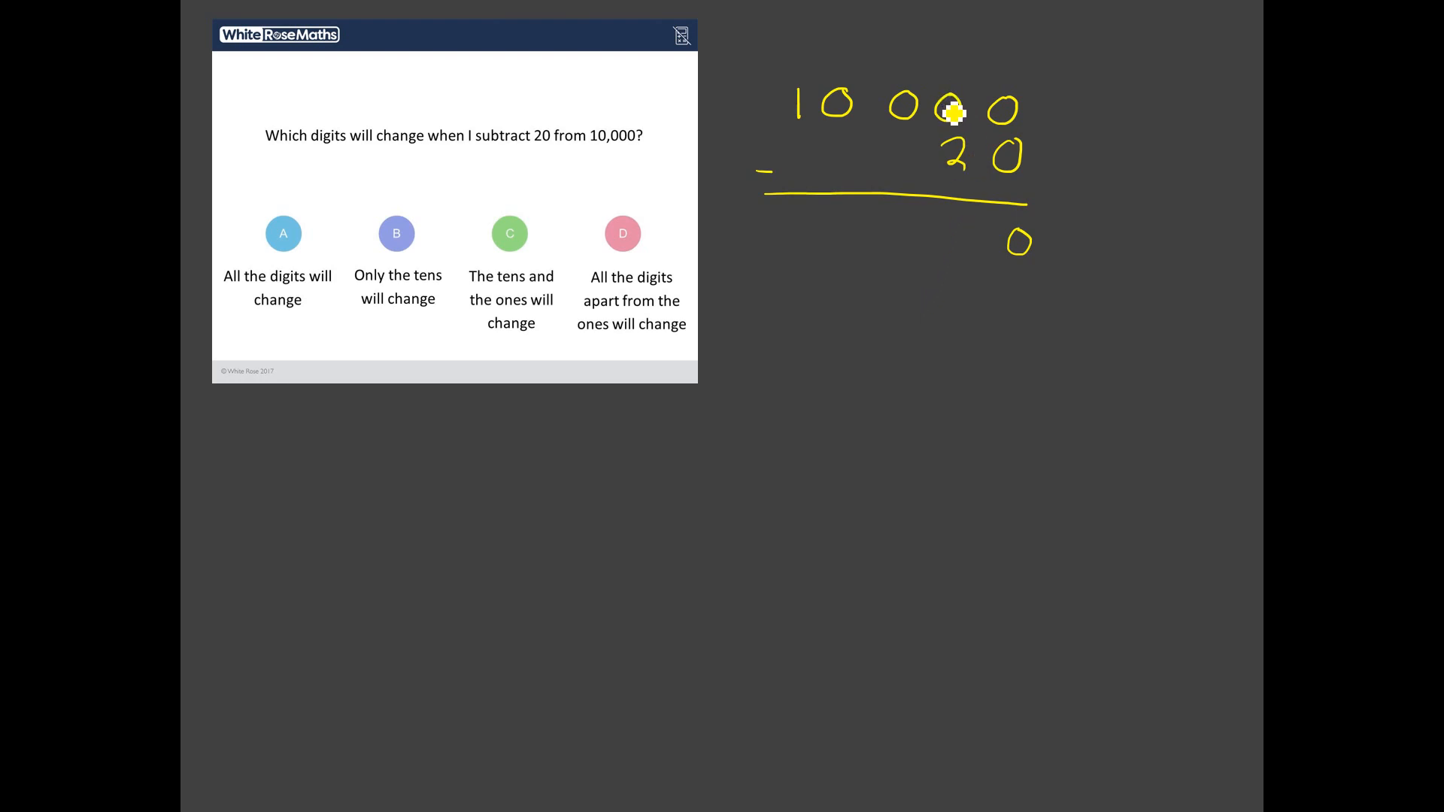
# Step: Write the answer 9980 beneath the rule with small carry marks
pyautogui.moveTo(953, 114); pyautogui.dragTo(957, 129)
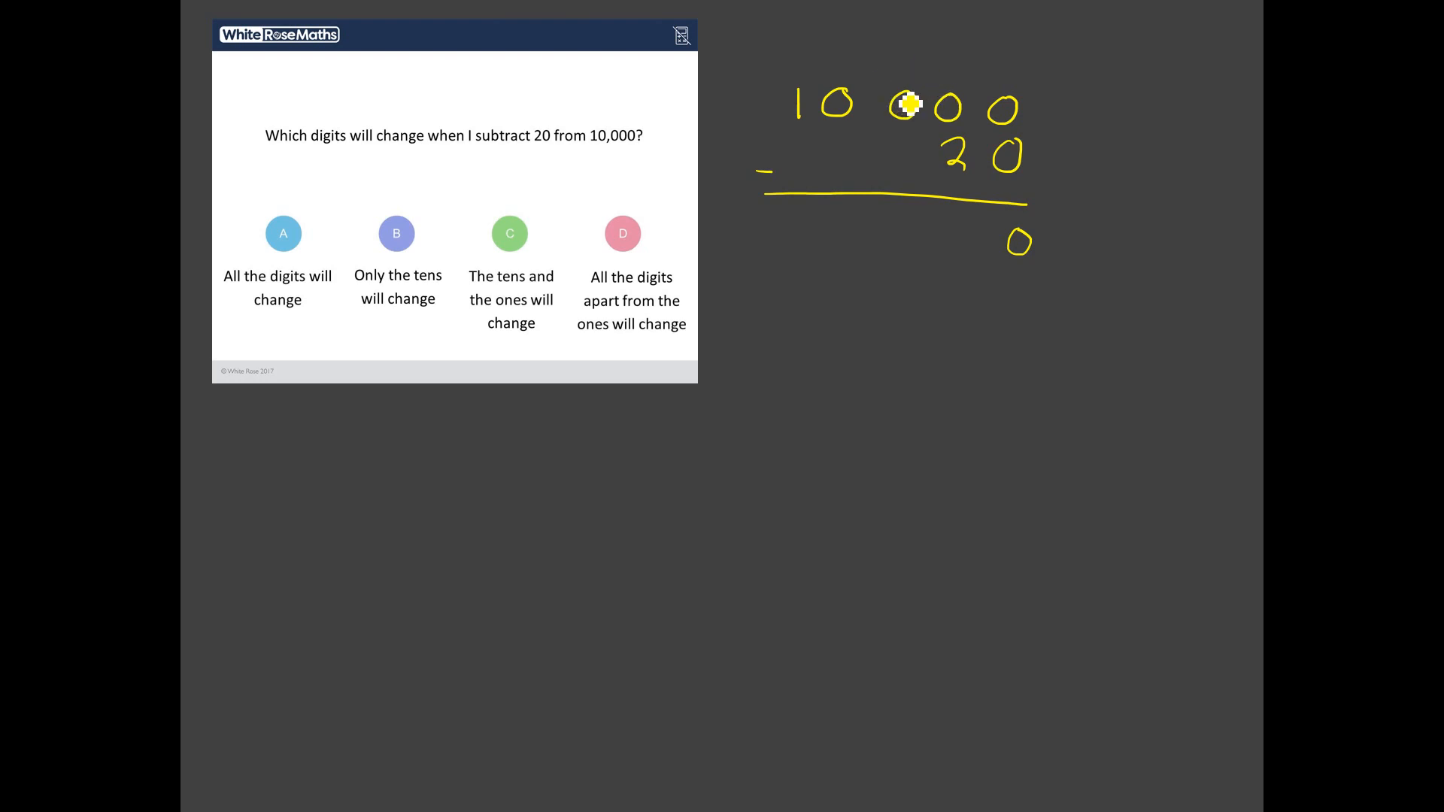
pyautogui.moveTo(795, 109)
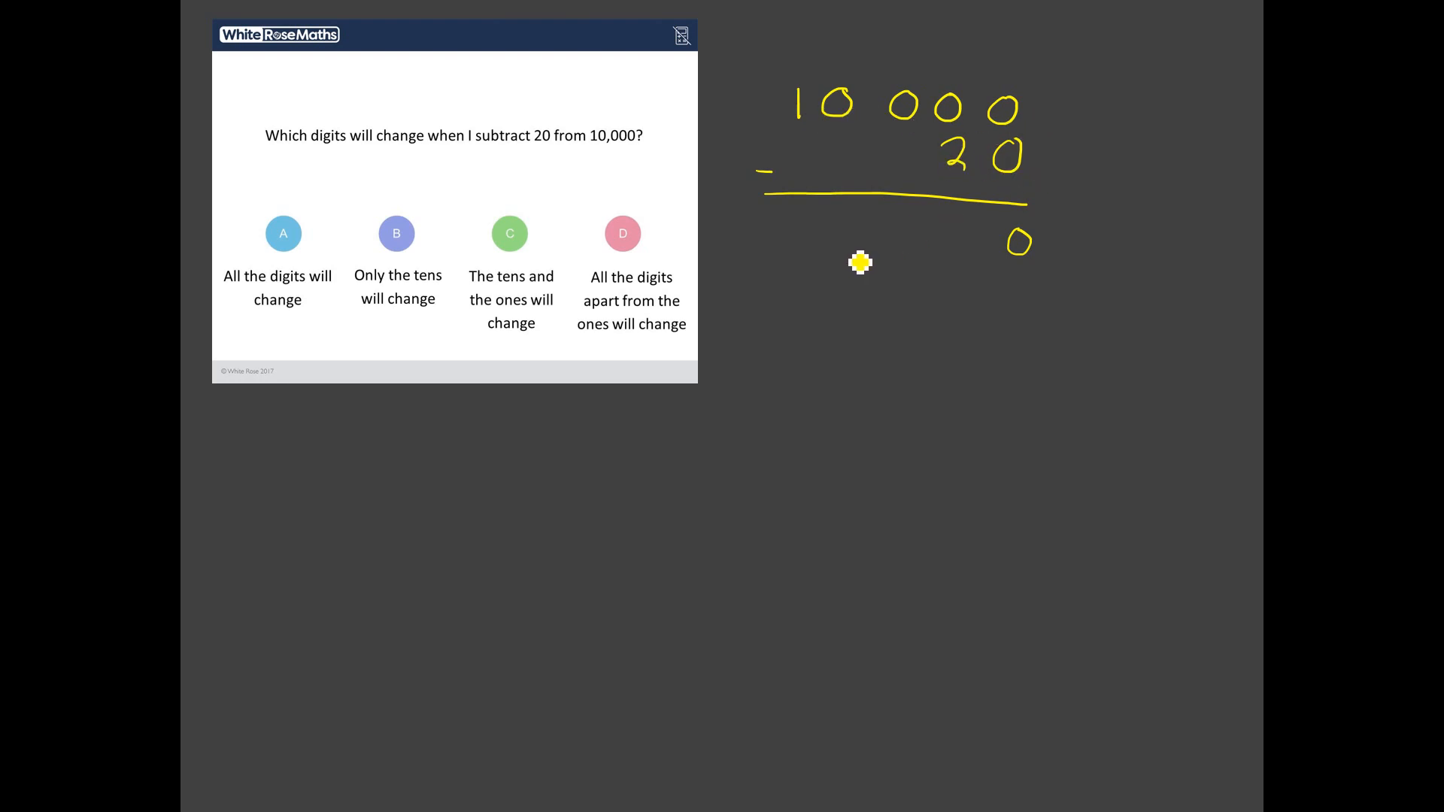
pyautogui.moveTo(862, 275)
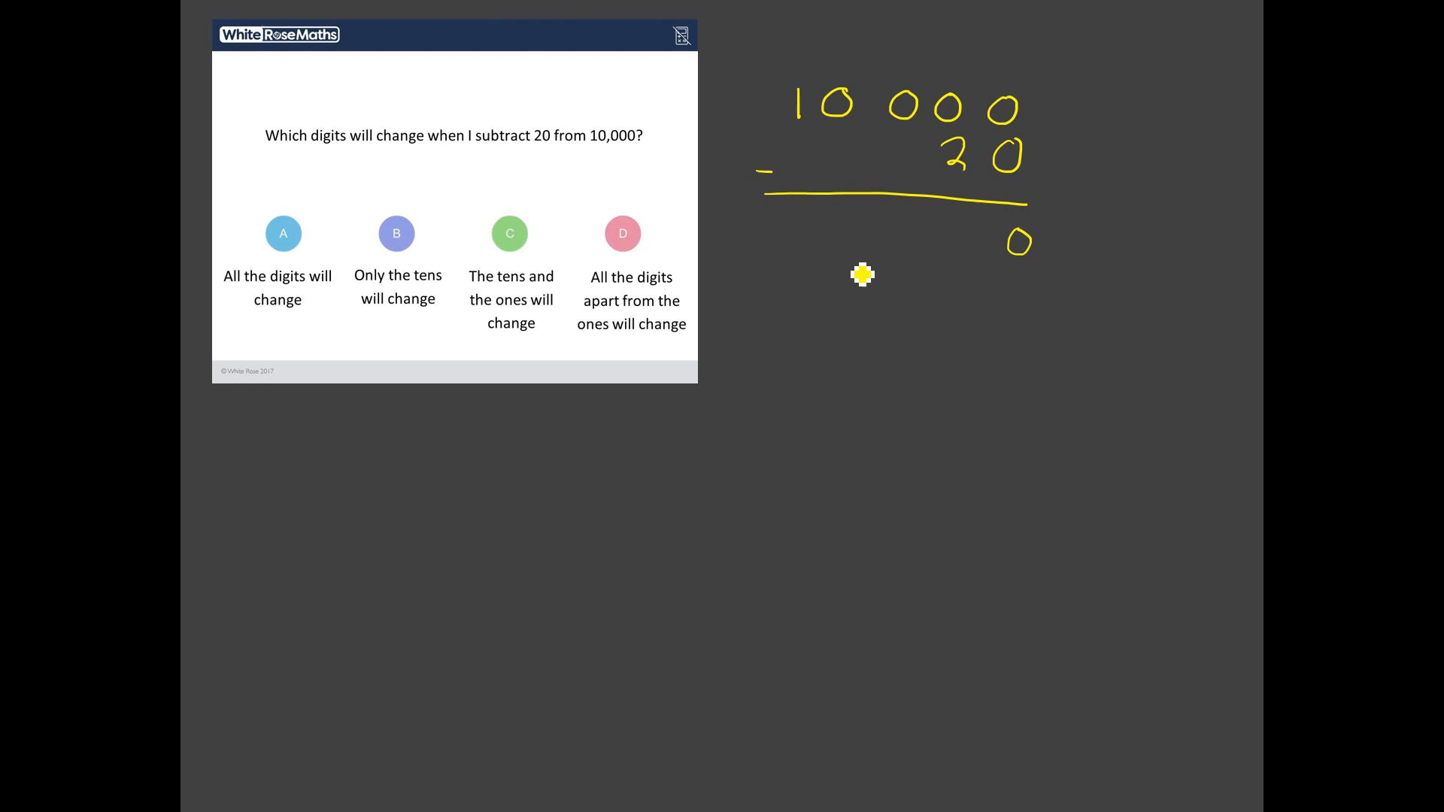
pyautogui.moveTo(857, 227)
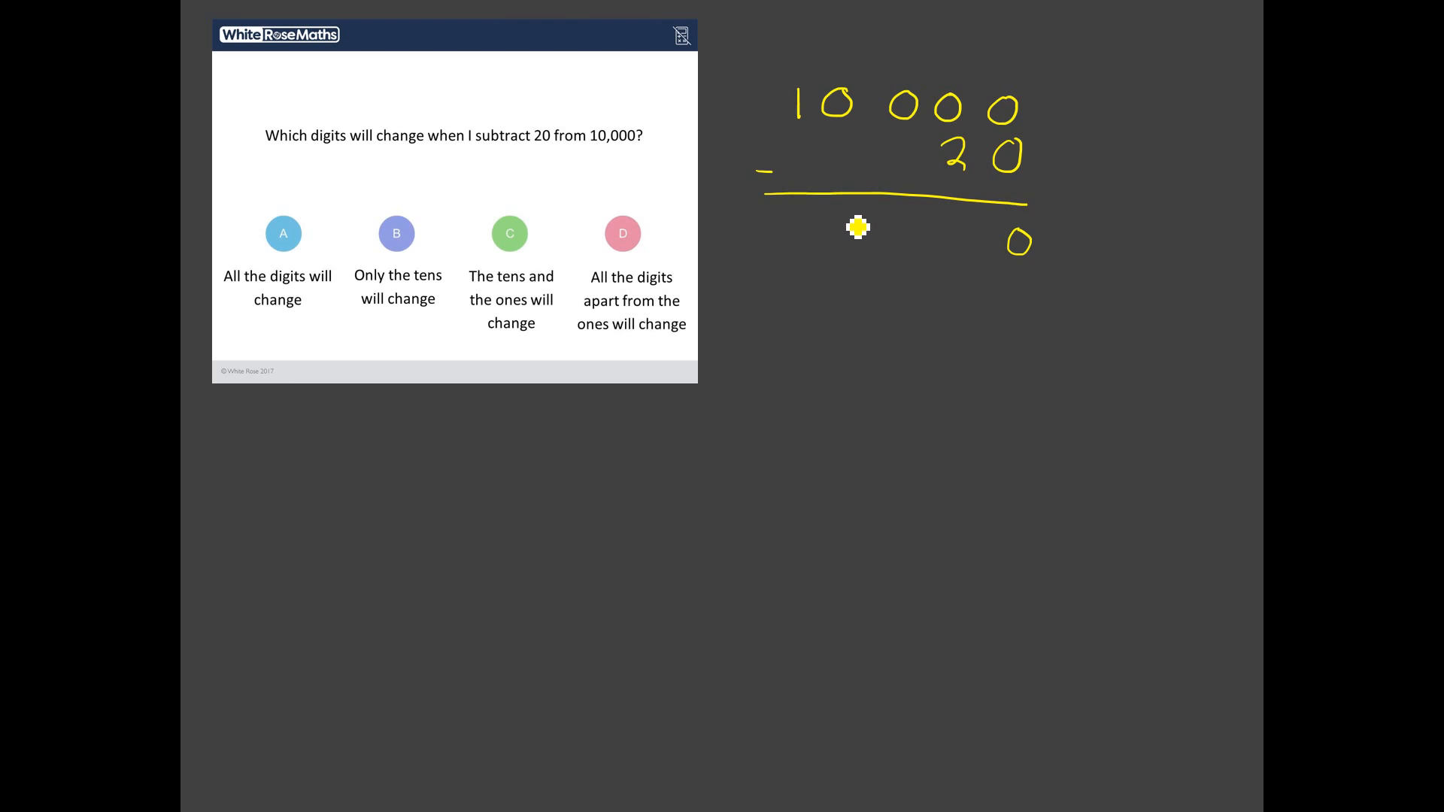
pyautogui.moveTo(857, 230); pyautogui.dragTo(853, 244)
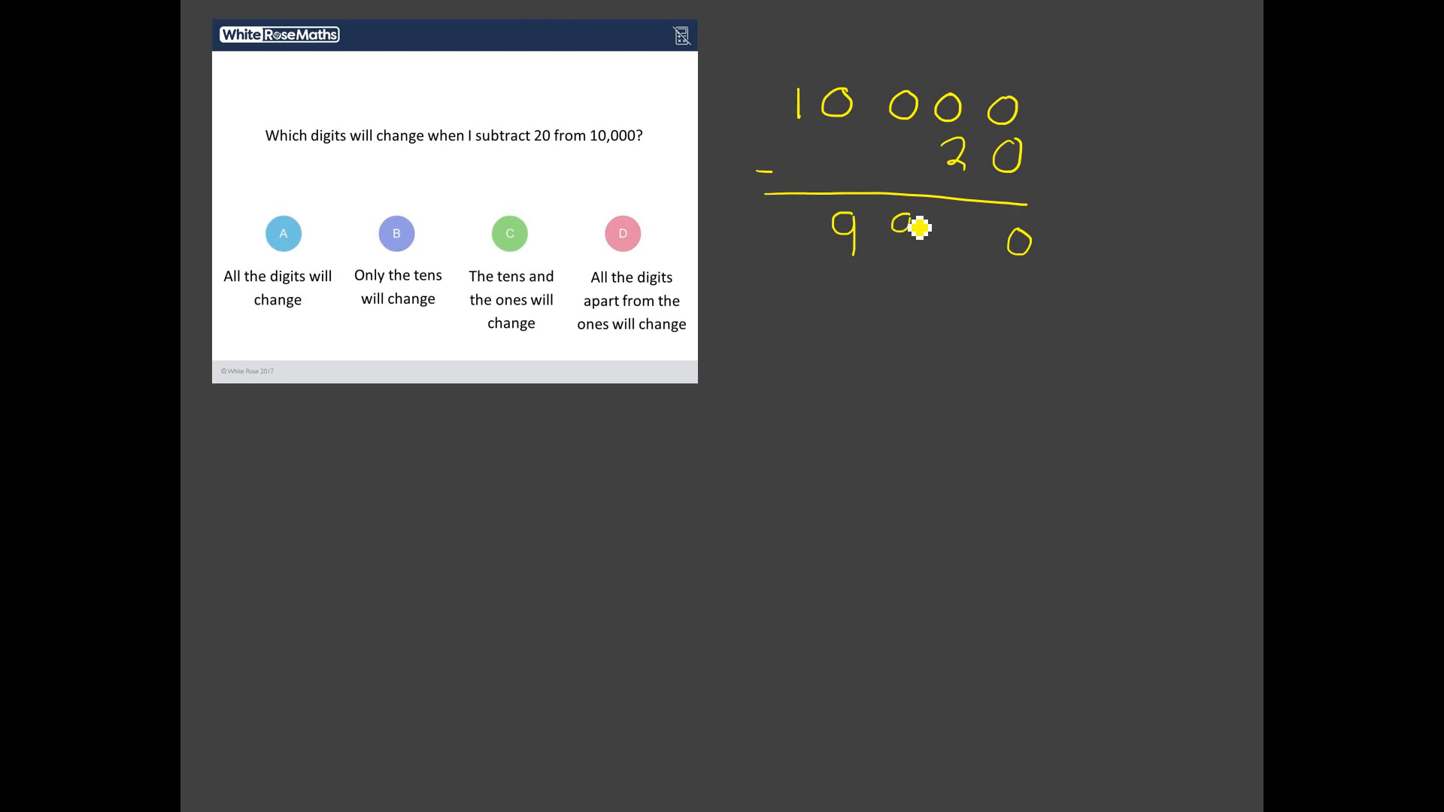
pyautogui.moveTo(911, 226); pyautogui.dragTo(967, 258)
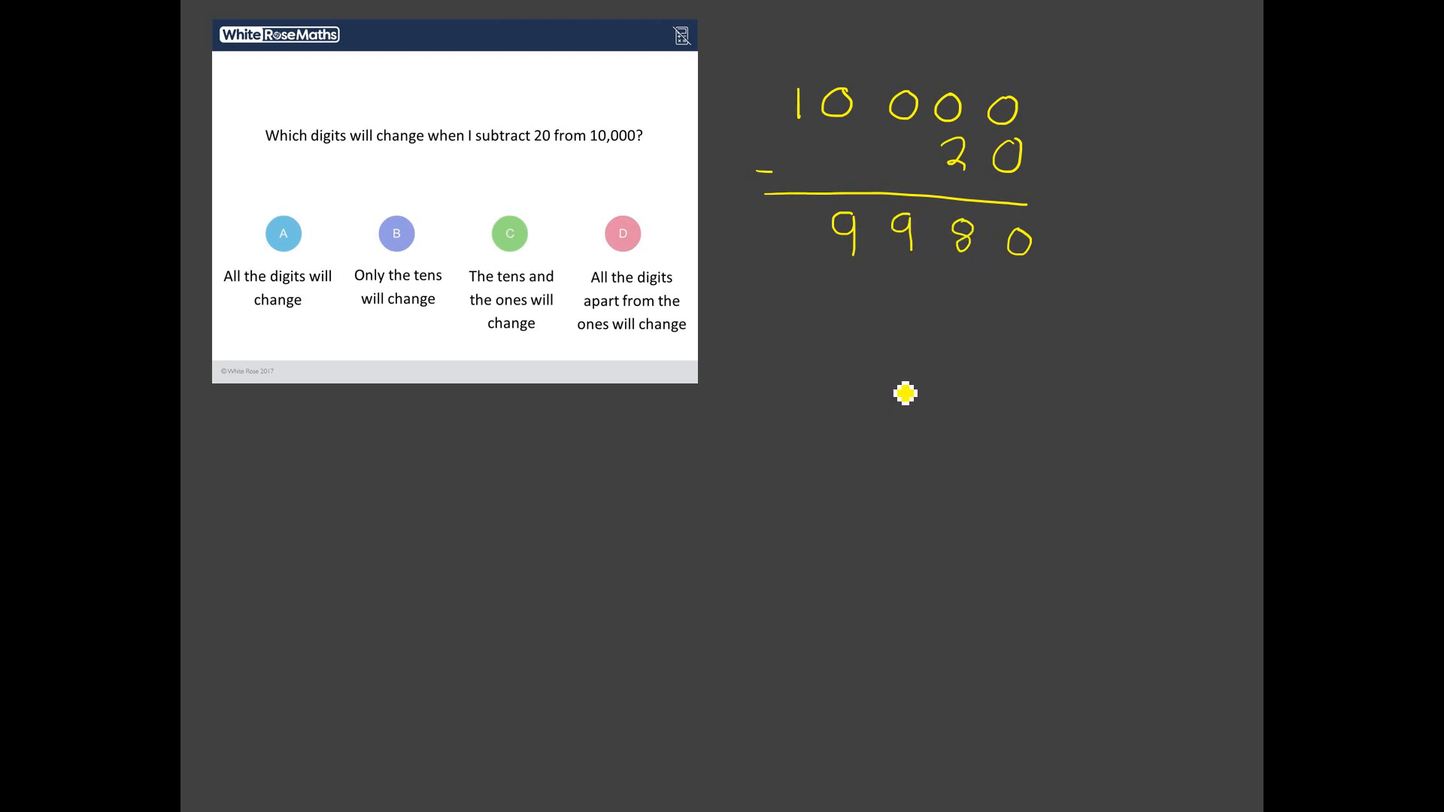
pyautogui.moveTo(904, 358)
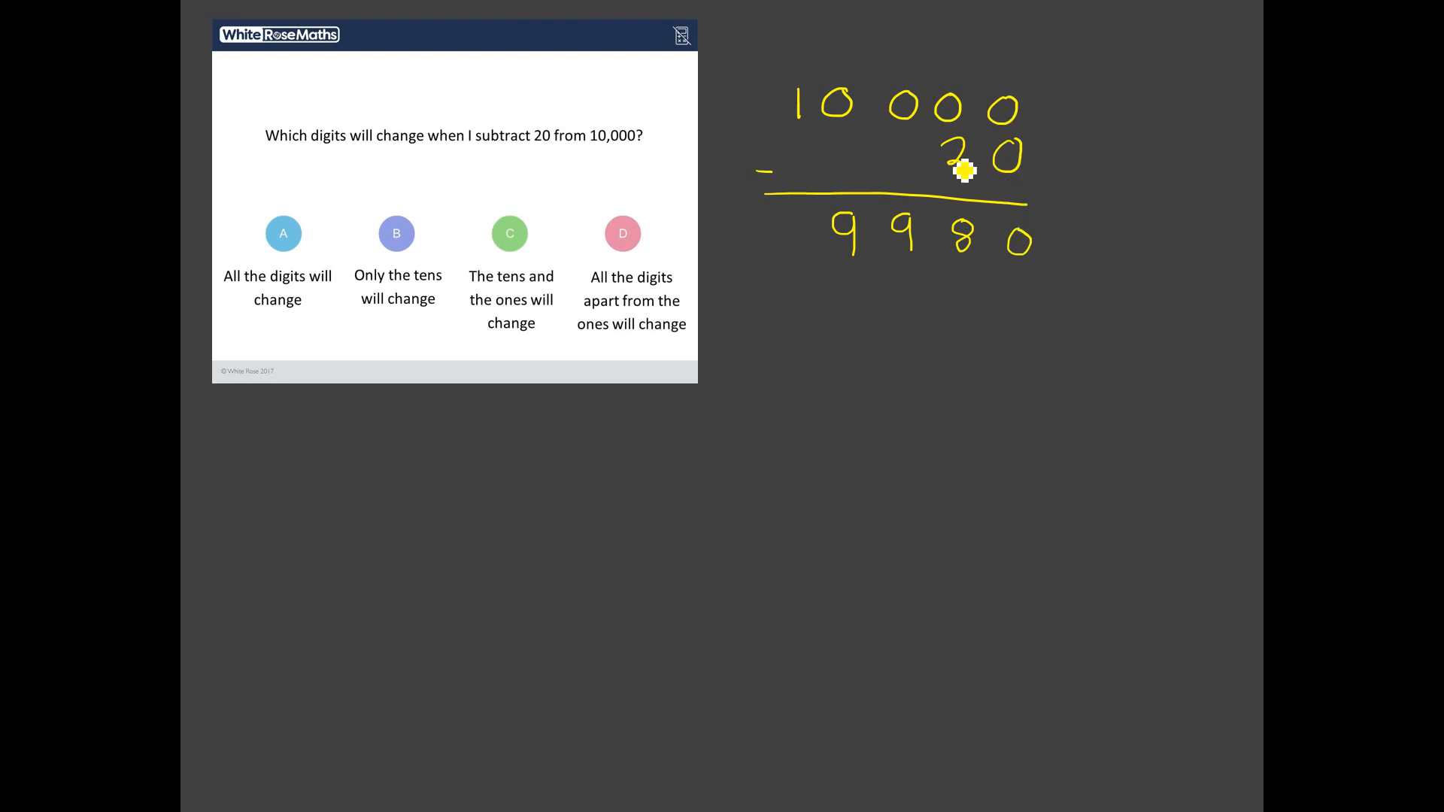
pyautogui.moveTo(965, 110)
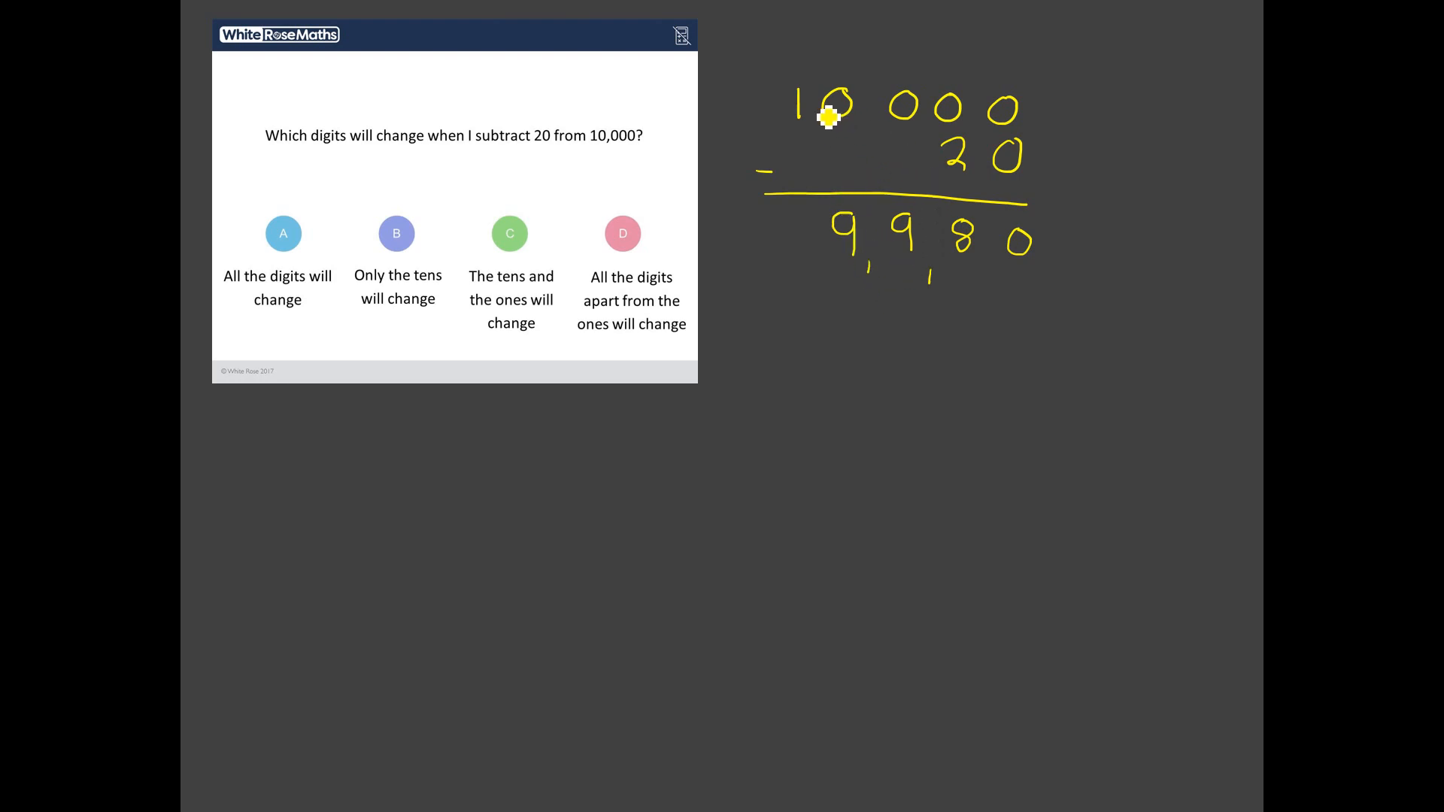
pyautogui.moveTo(859, 250)
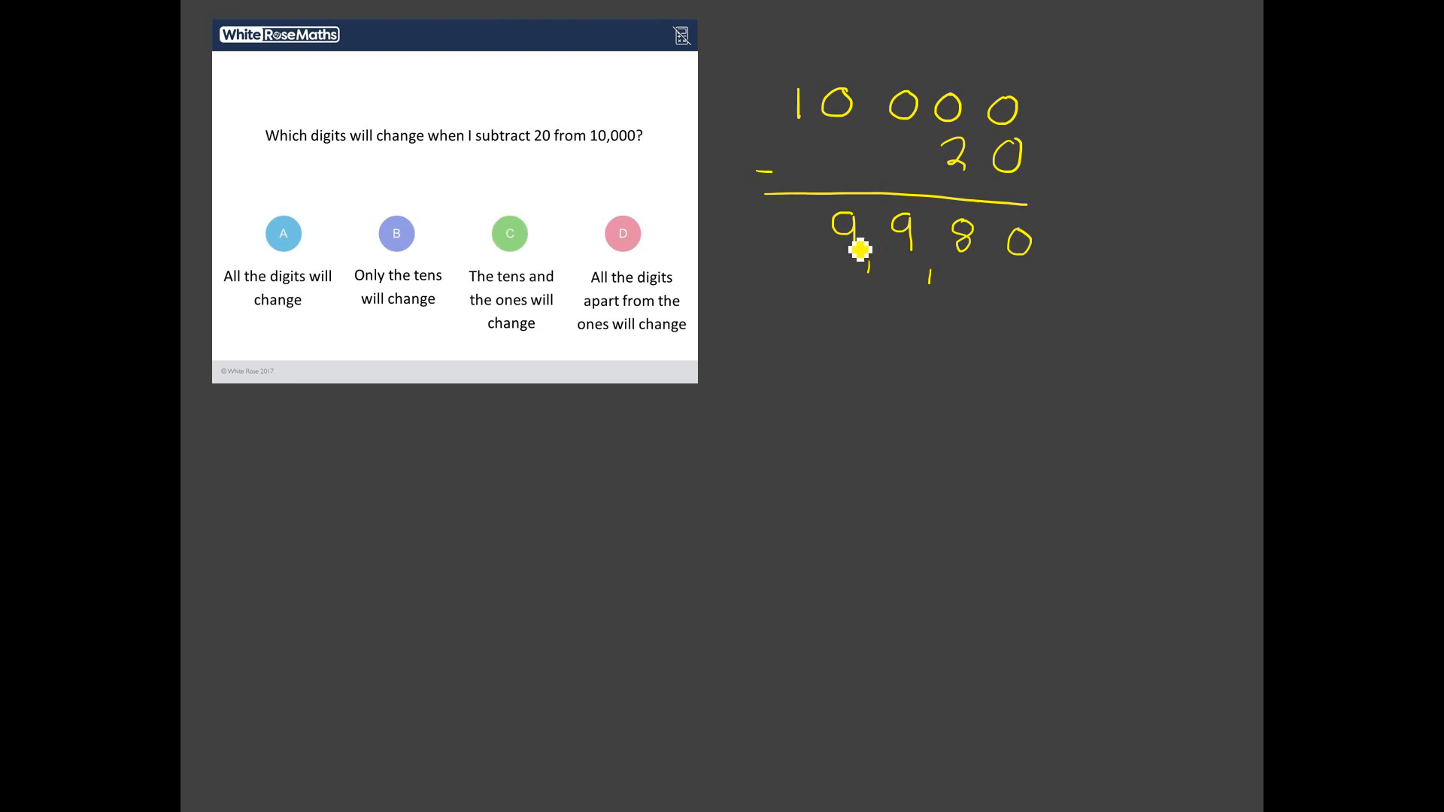
pyautogui.moveTo(1018, 276)
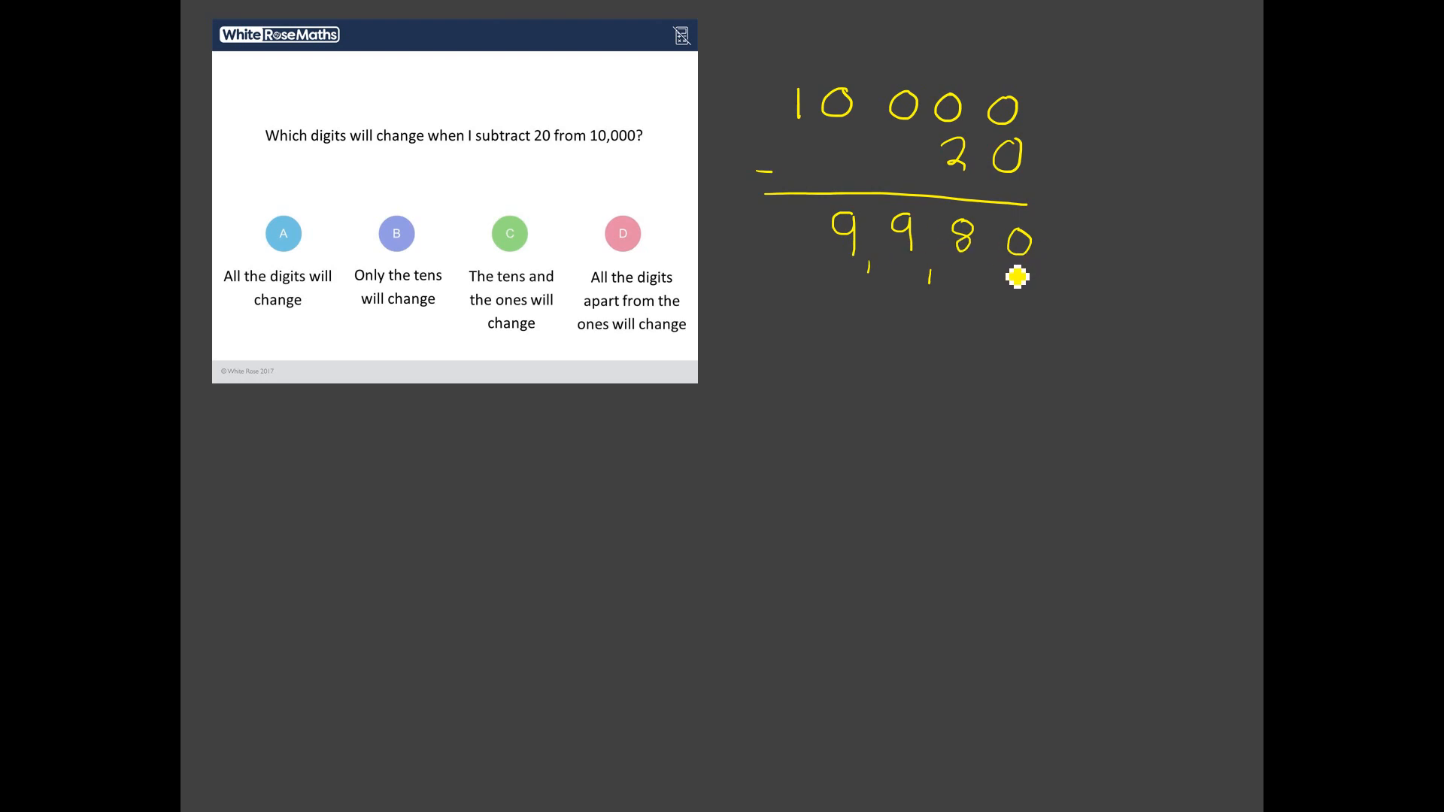
pyautogui.moveTo(1027, 283)
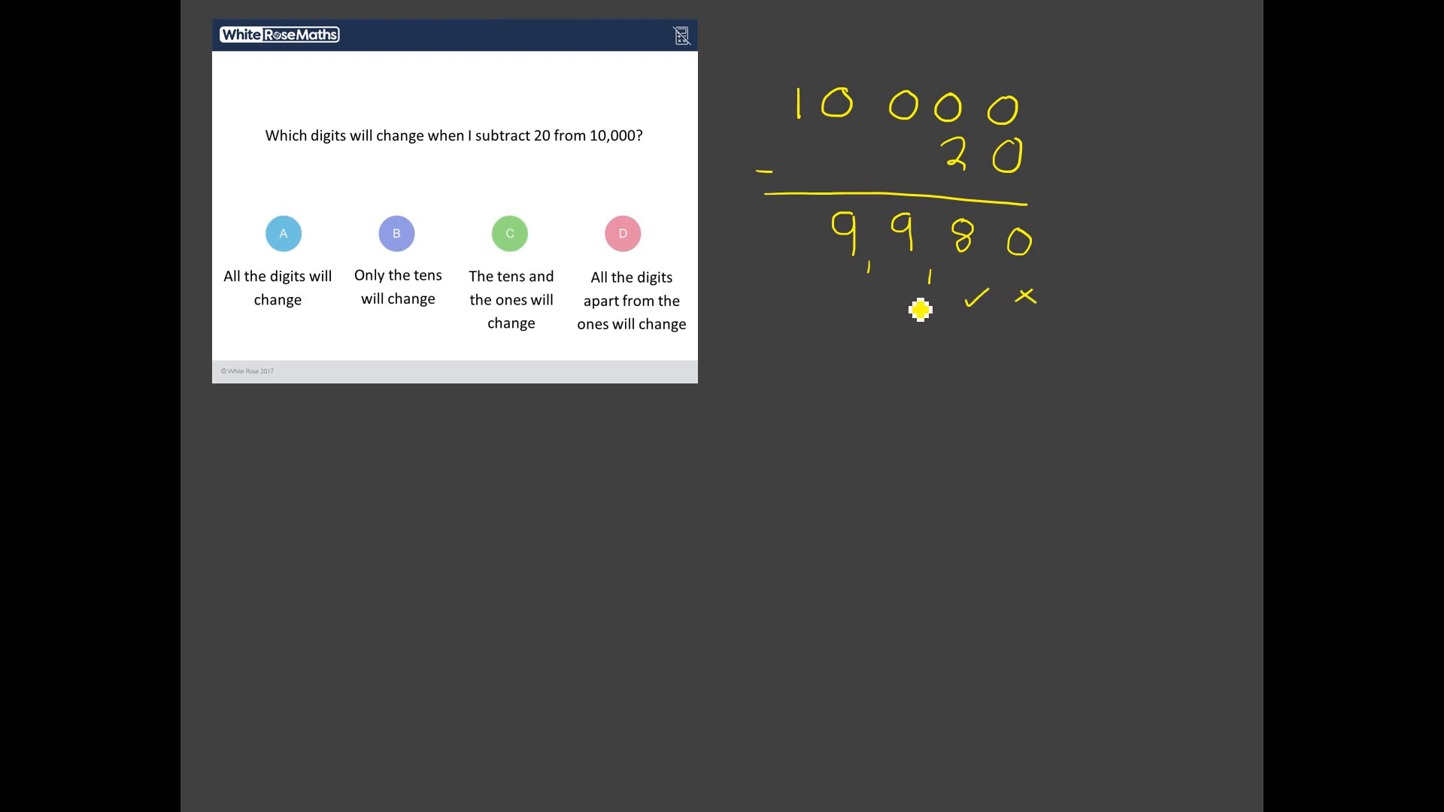
# Step: Tick under the 9, 9 and 8 of 9980 and cross under the 0
pyautogui.moveTo(861, 299); pyautogui.dragTo(935, 297)
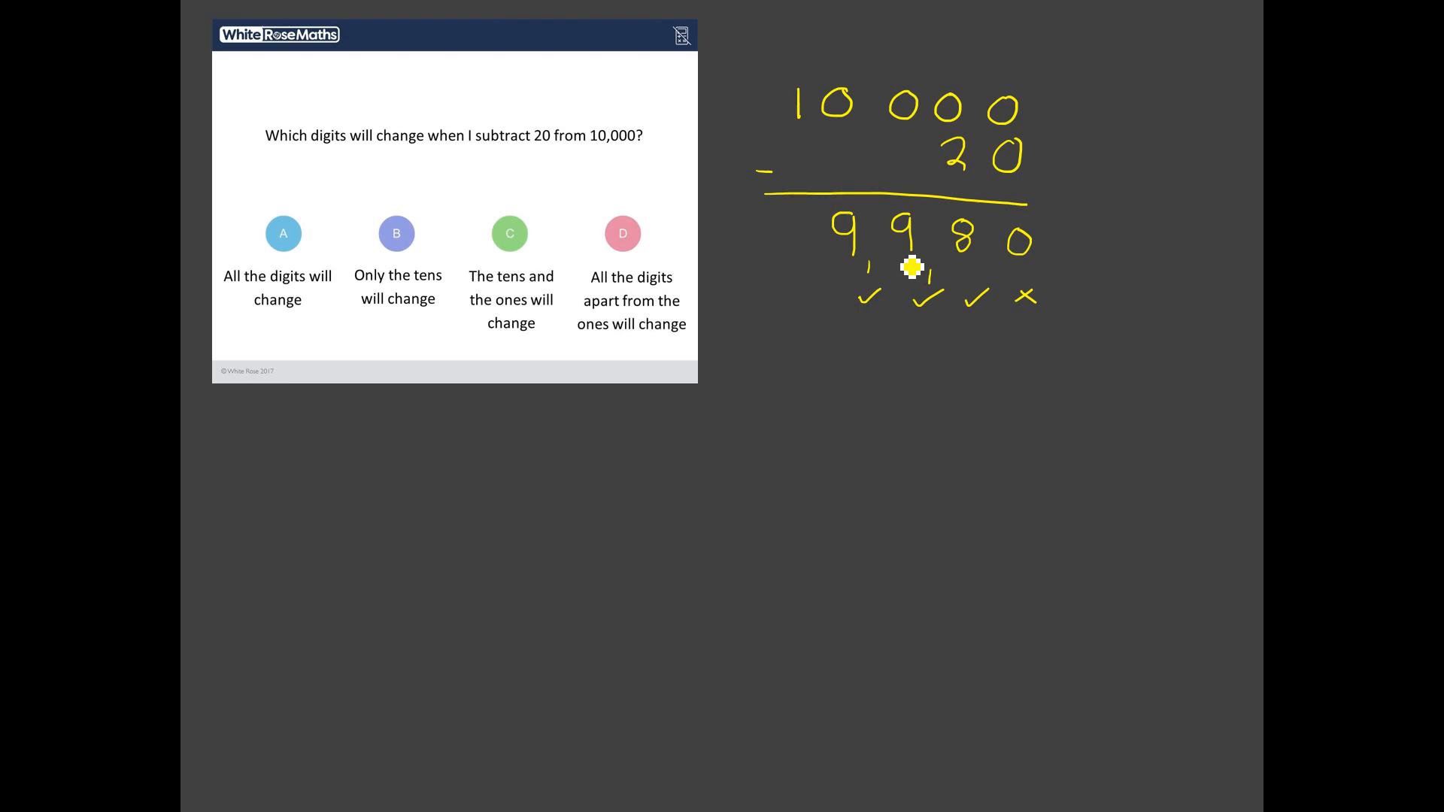
pyautogui.moveTo(967, 279)
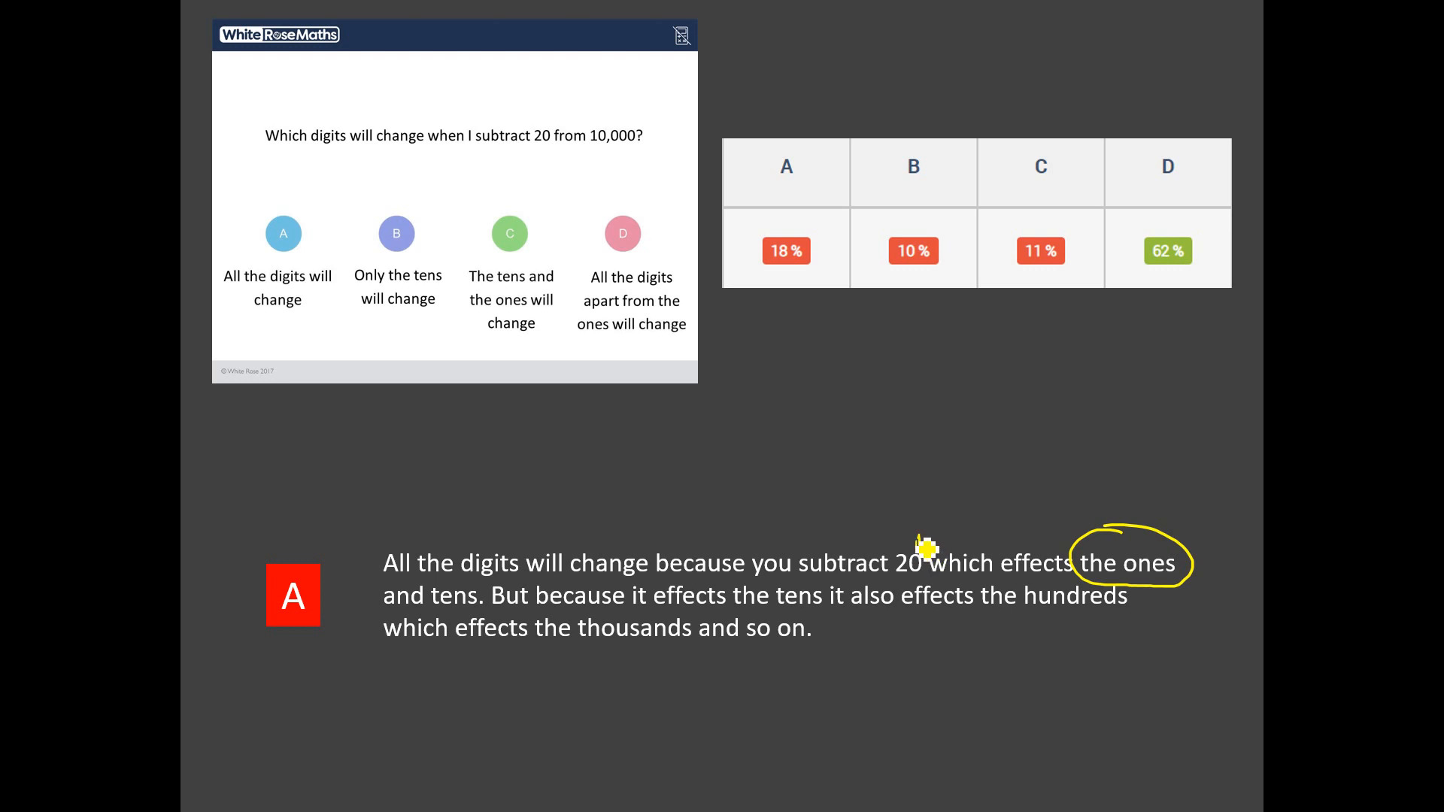
pyautogui.moveTo(648, 118)
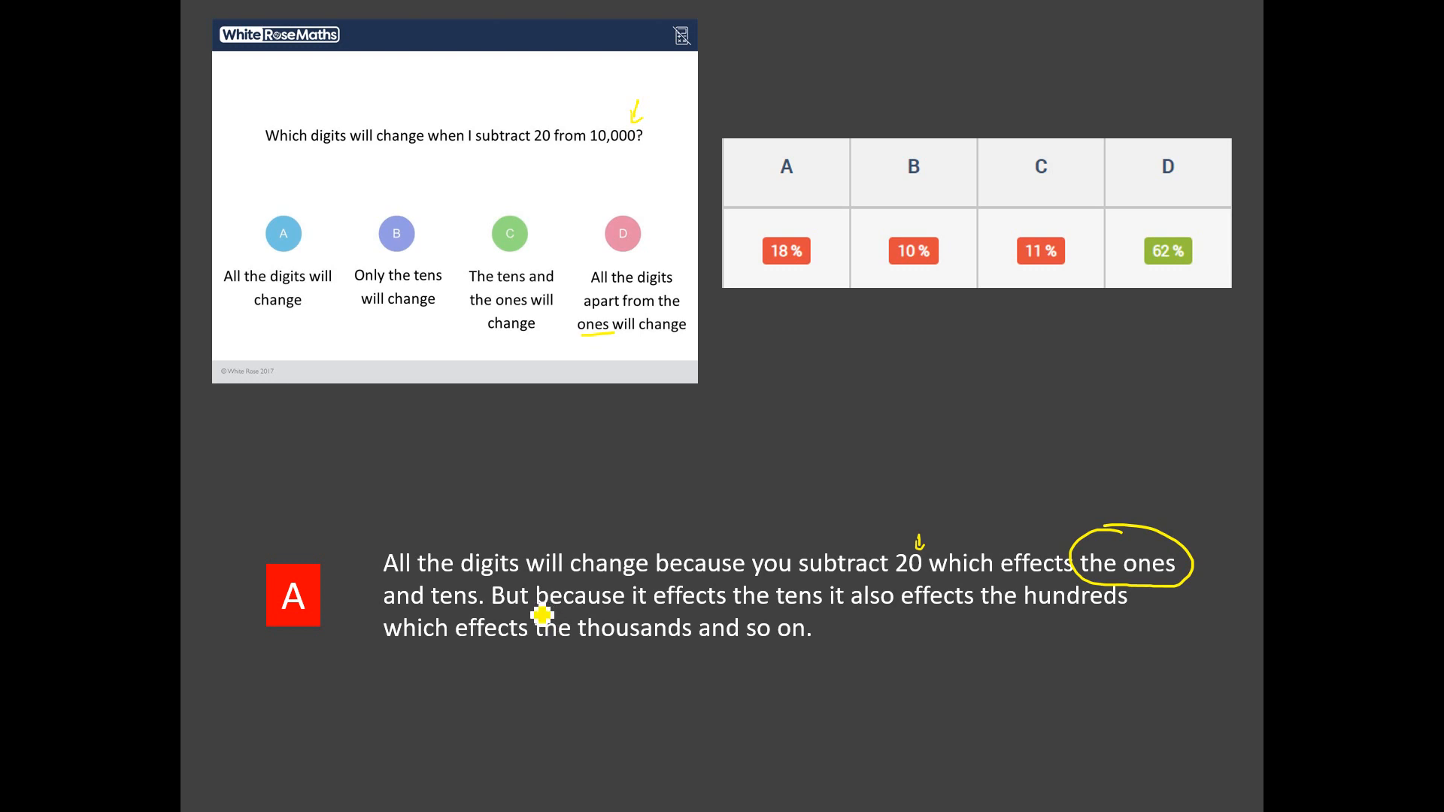
pyautogui.moveTo(534, 610)
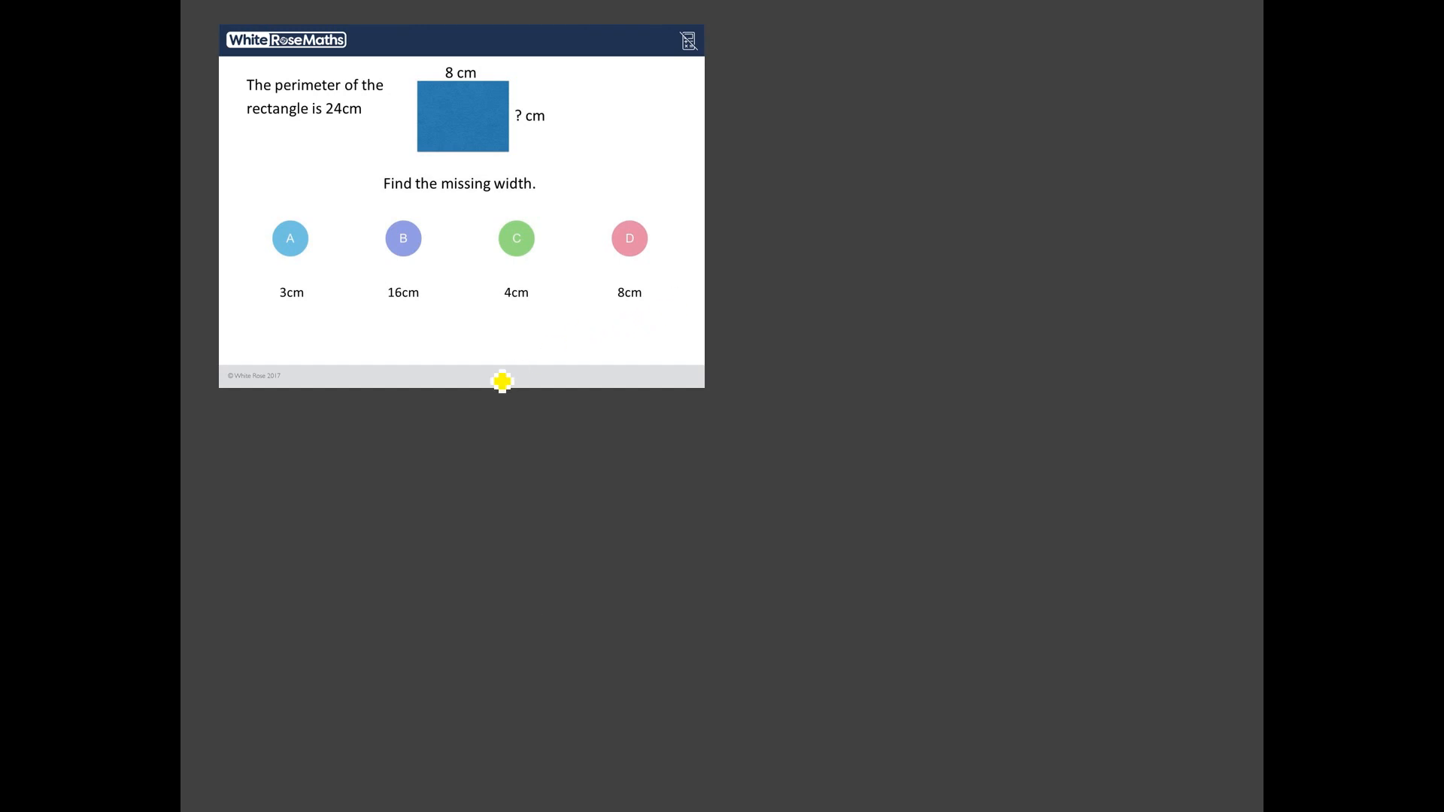
pyautogui.moveTo(614, 145)
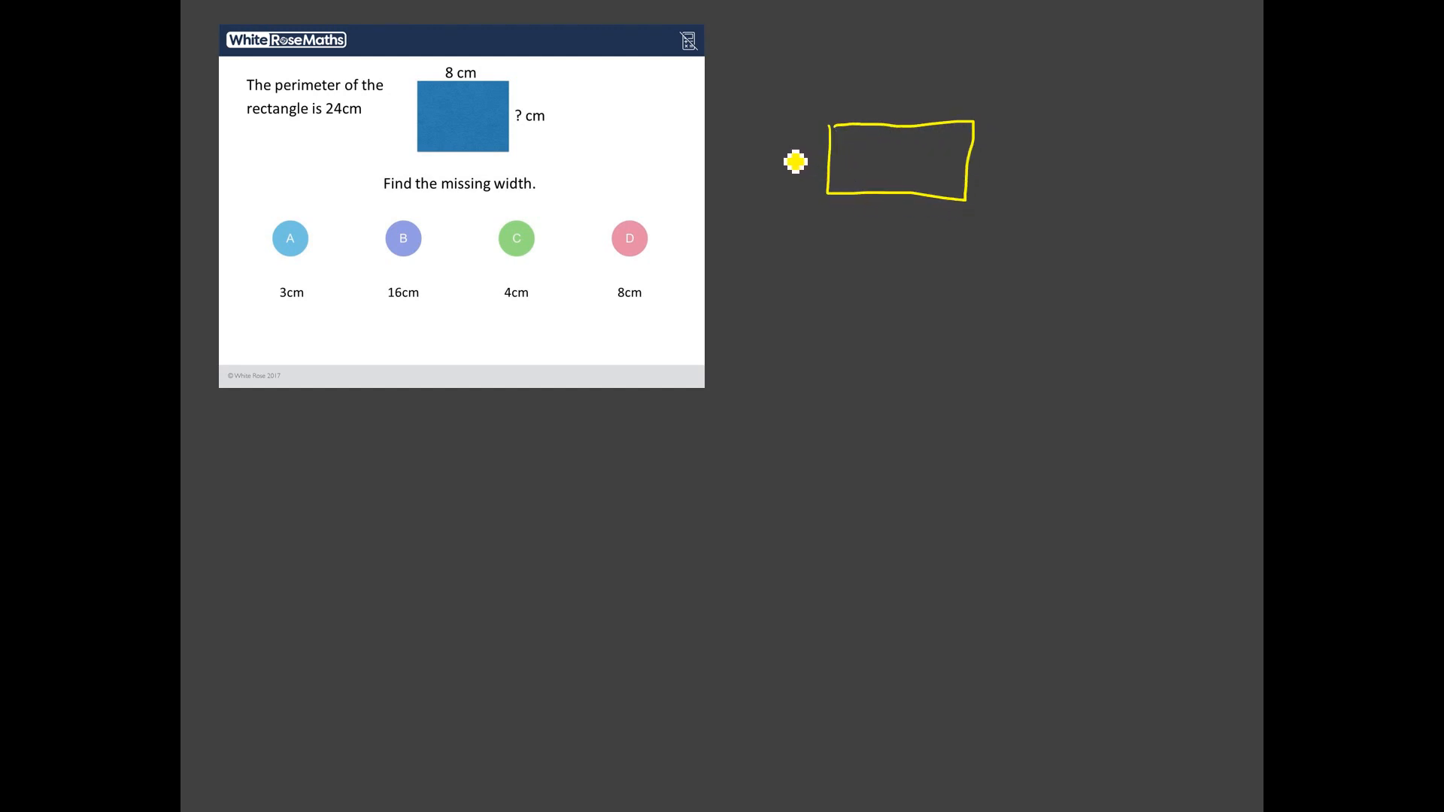
pyautogui.moveTo(1018, 173)
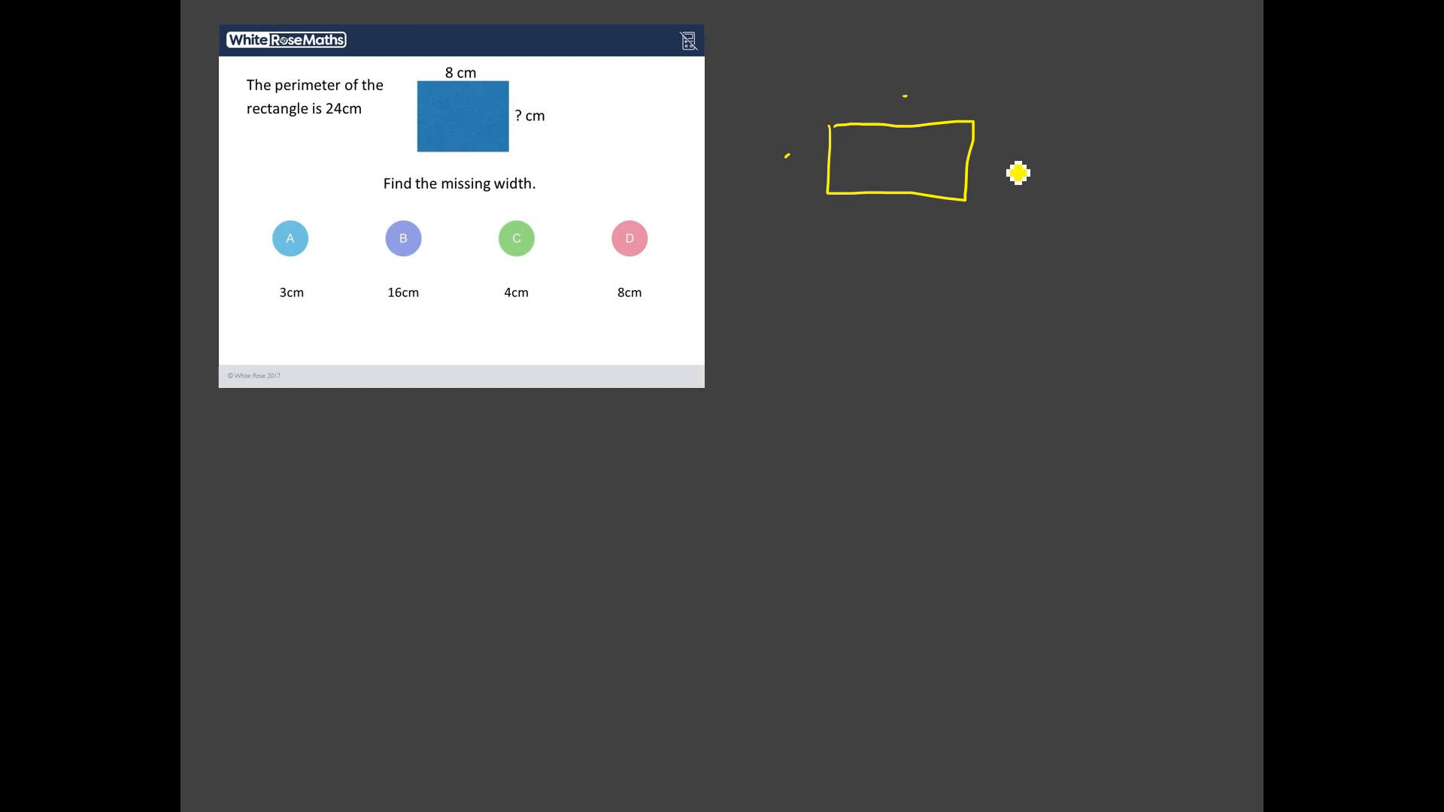
pyautogui.moveTo(1086, 305)
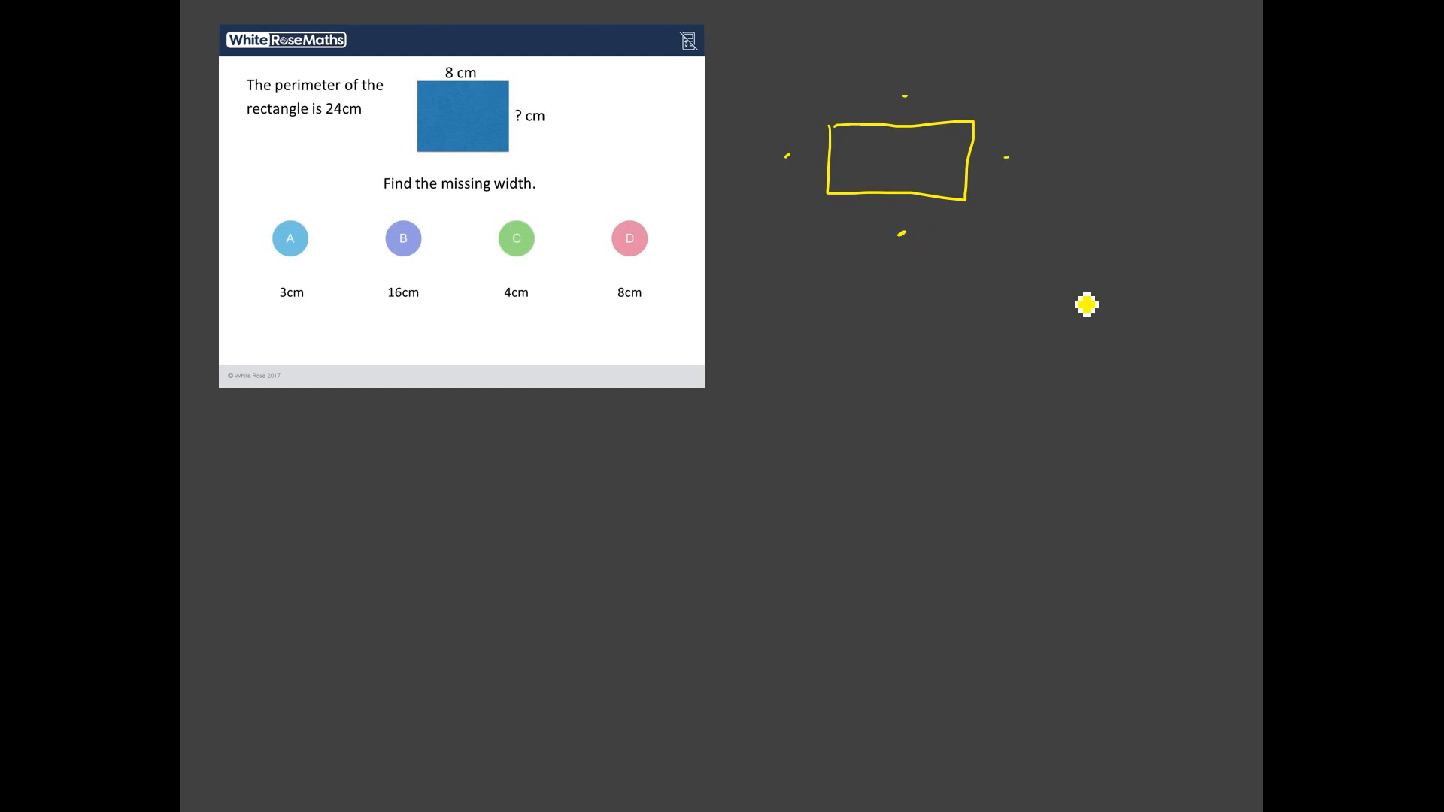
# Step: Label the rectangle sketch with sides 8, 8, circled question marks and '= 24'
pyautogui.moveTo(1085, 305); pyautogui.dragTo(1152, 323)
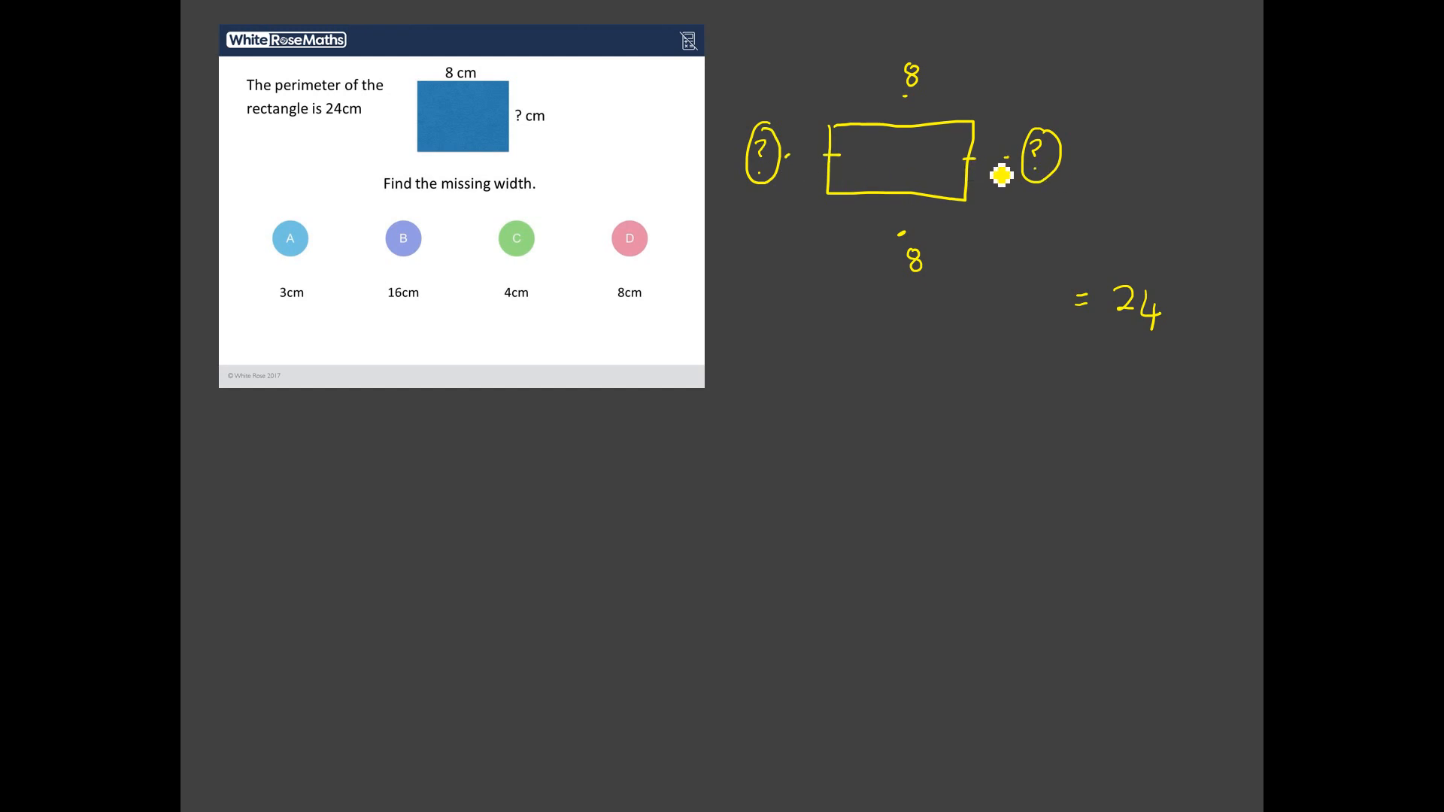
pyautogui.moveTo(902, 74)
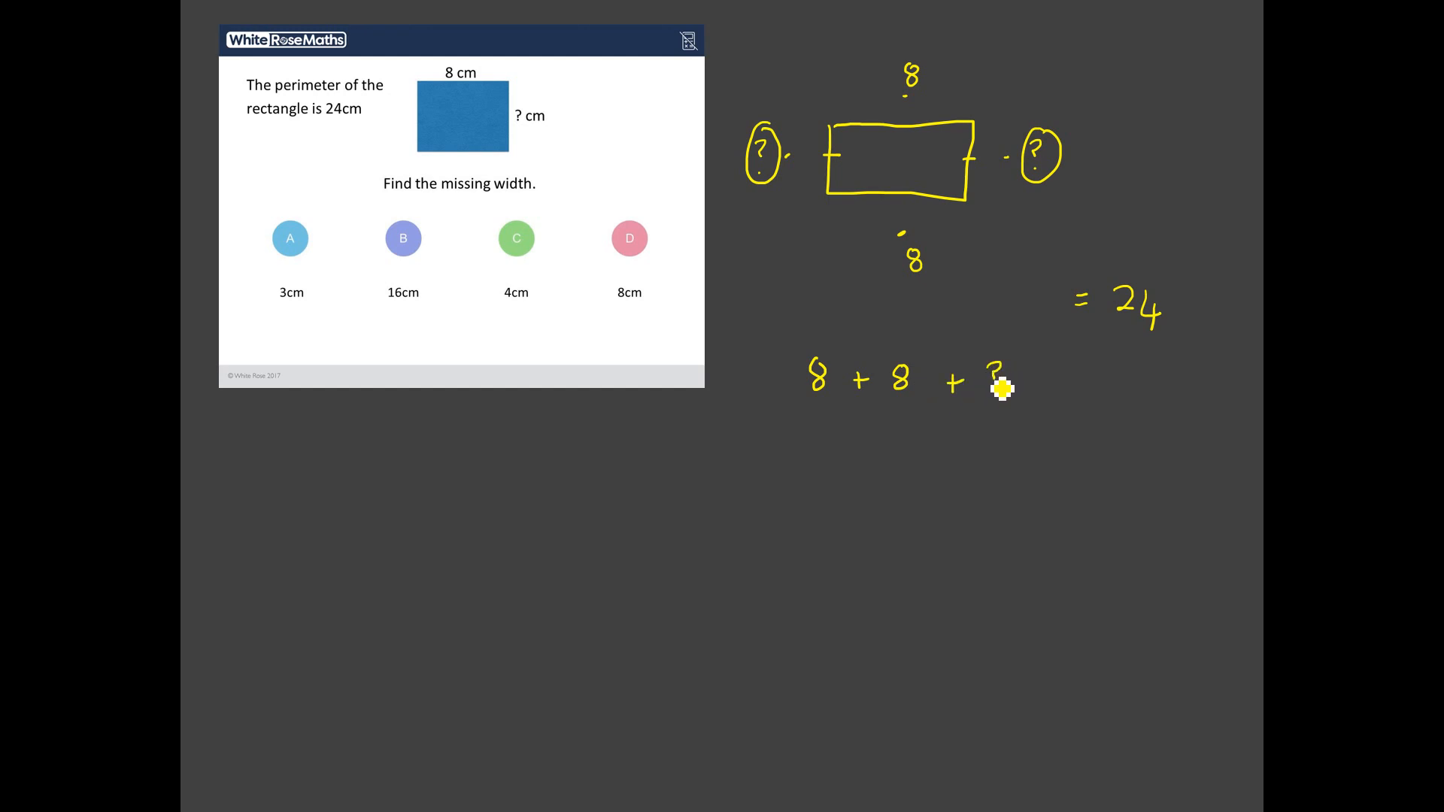
# Step: Write 16 + 2? = 24 down to ? = 4, and label both widths 4
pyautogui.moveTo(999, 387); pyautogui.dragTo(1074, 382)
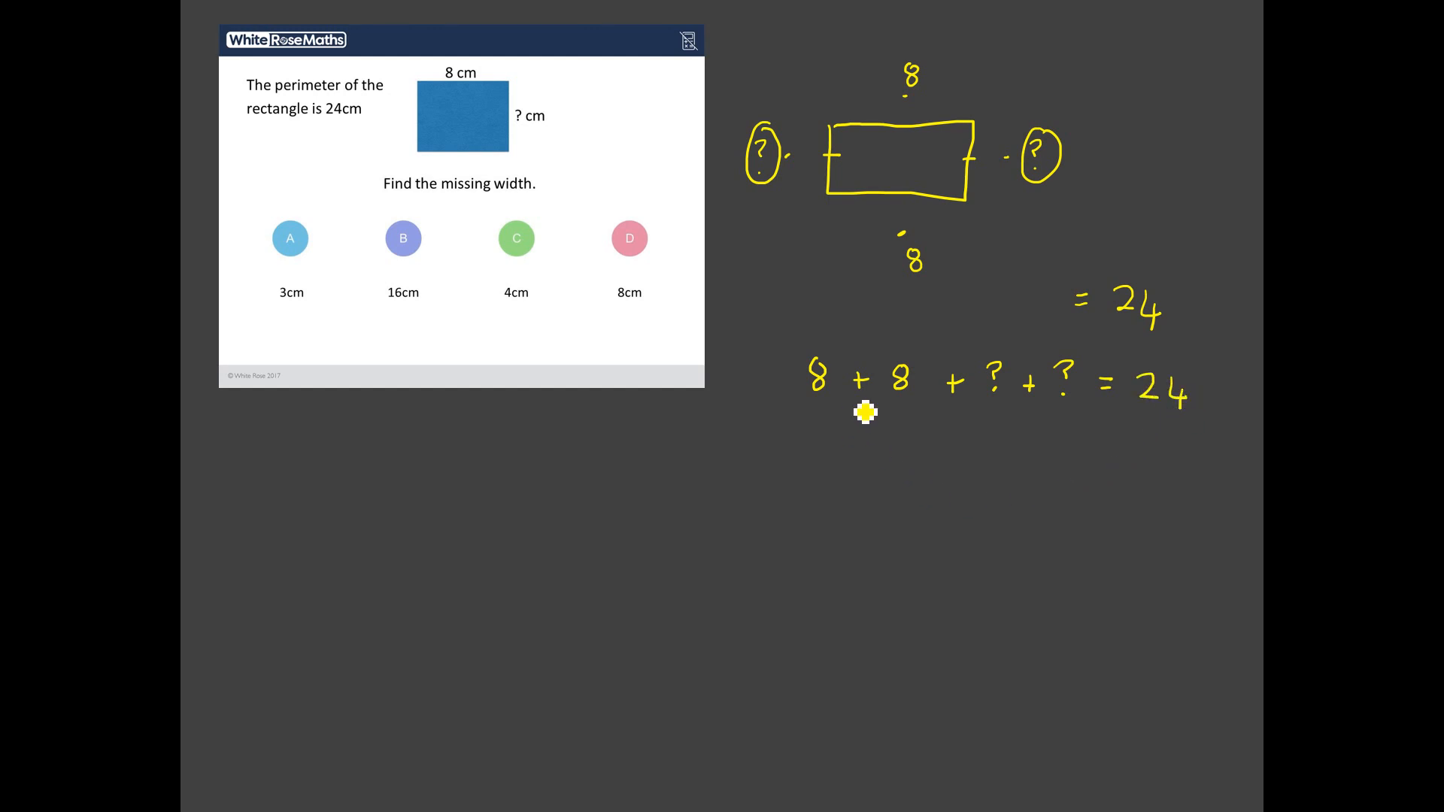
pyautogui.moveTo(875, 424); pyautogui.dragTo(903, 451)
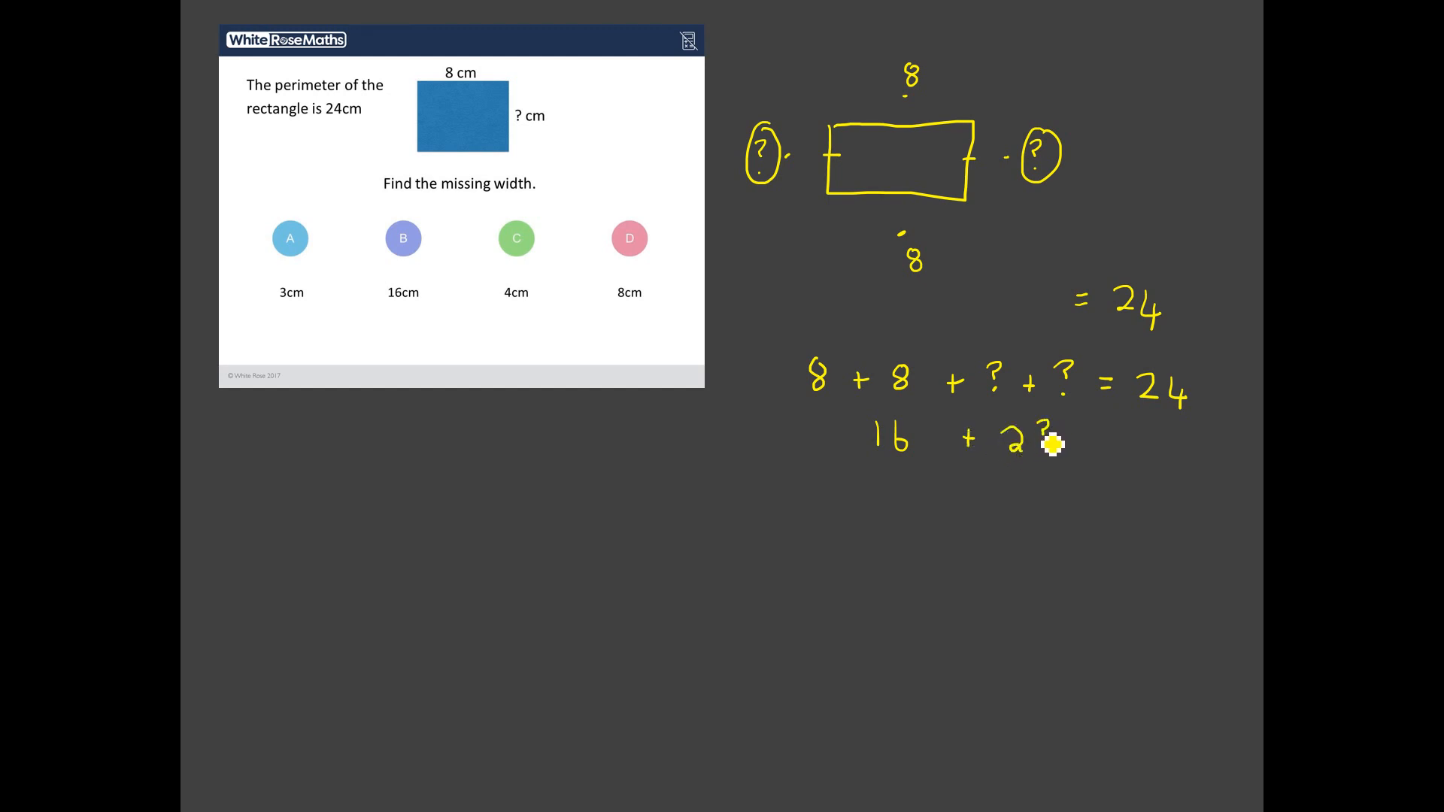
pyautogui.moveTo(1140, 443)
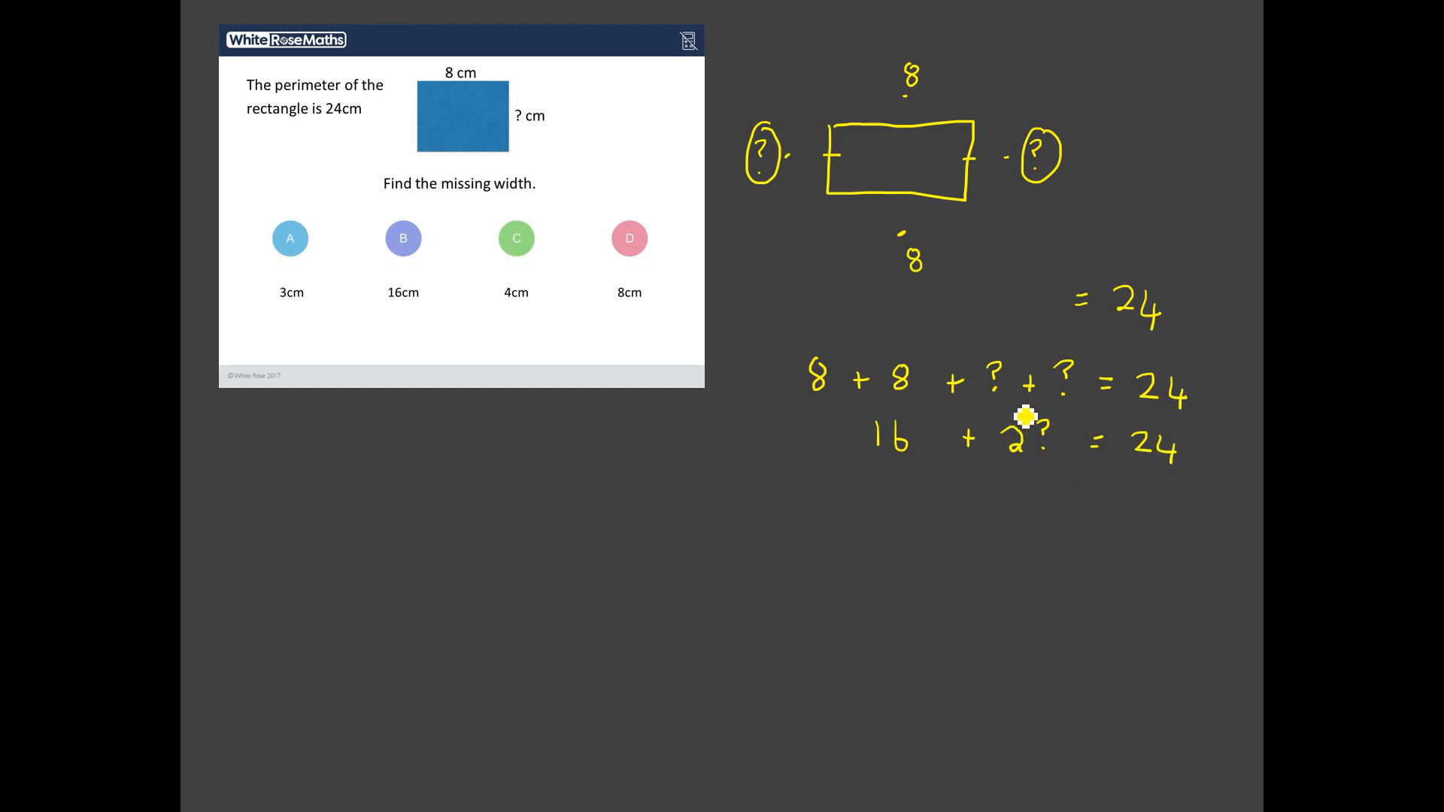
pyautogui.moveTo(1026, 419); pyautogui.dragTo(967, 465)
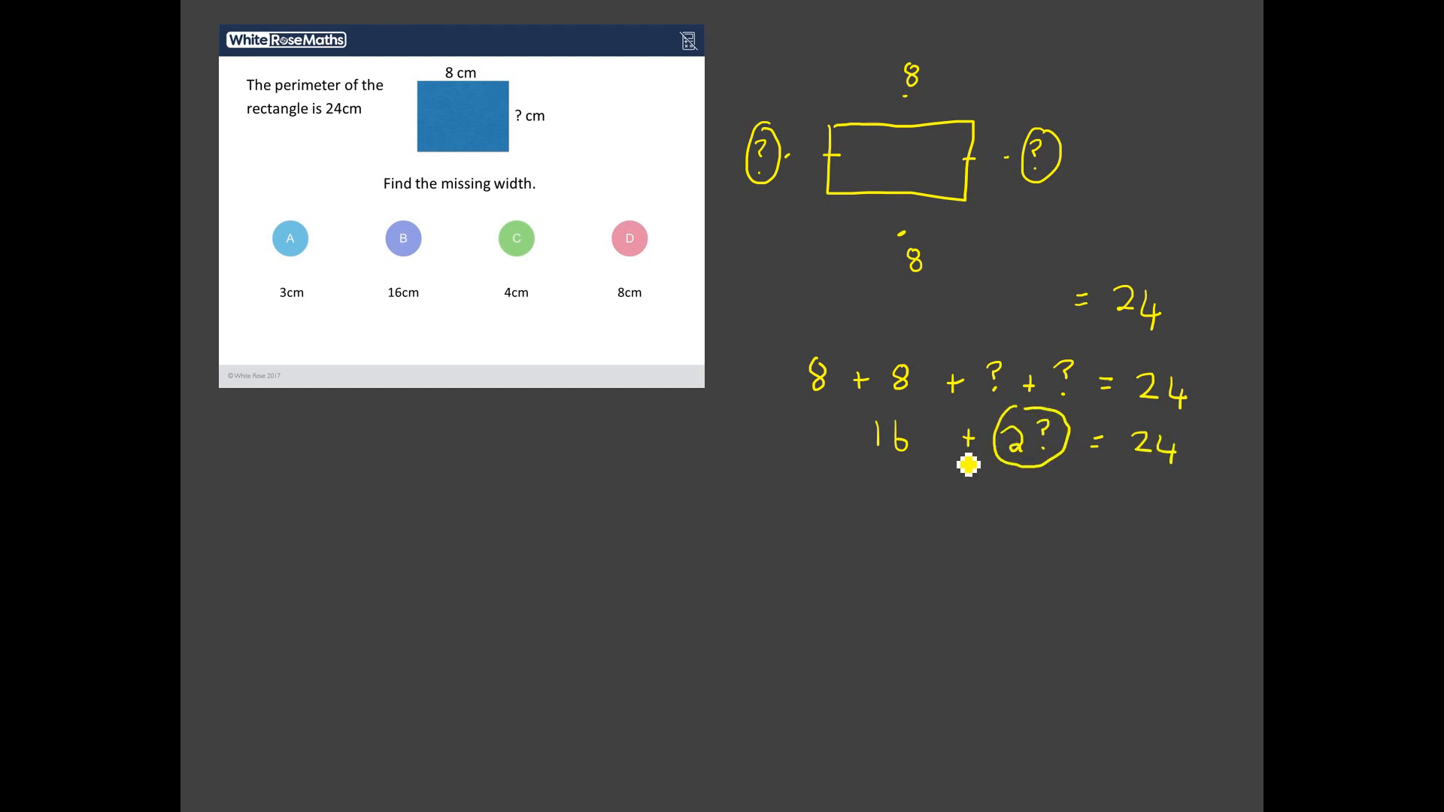
pyautogui.moveTo(1159, 496)
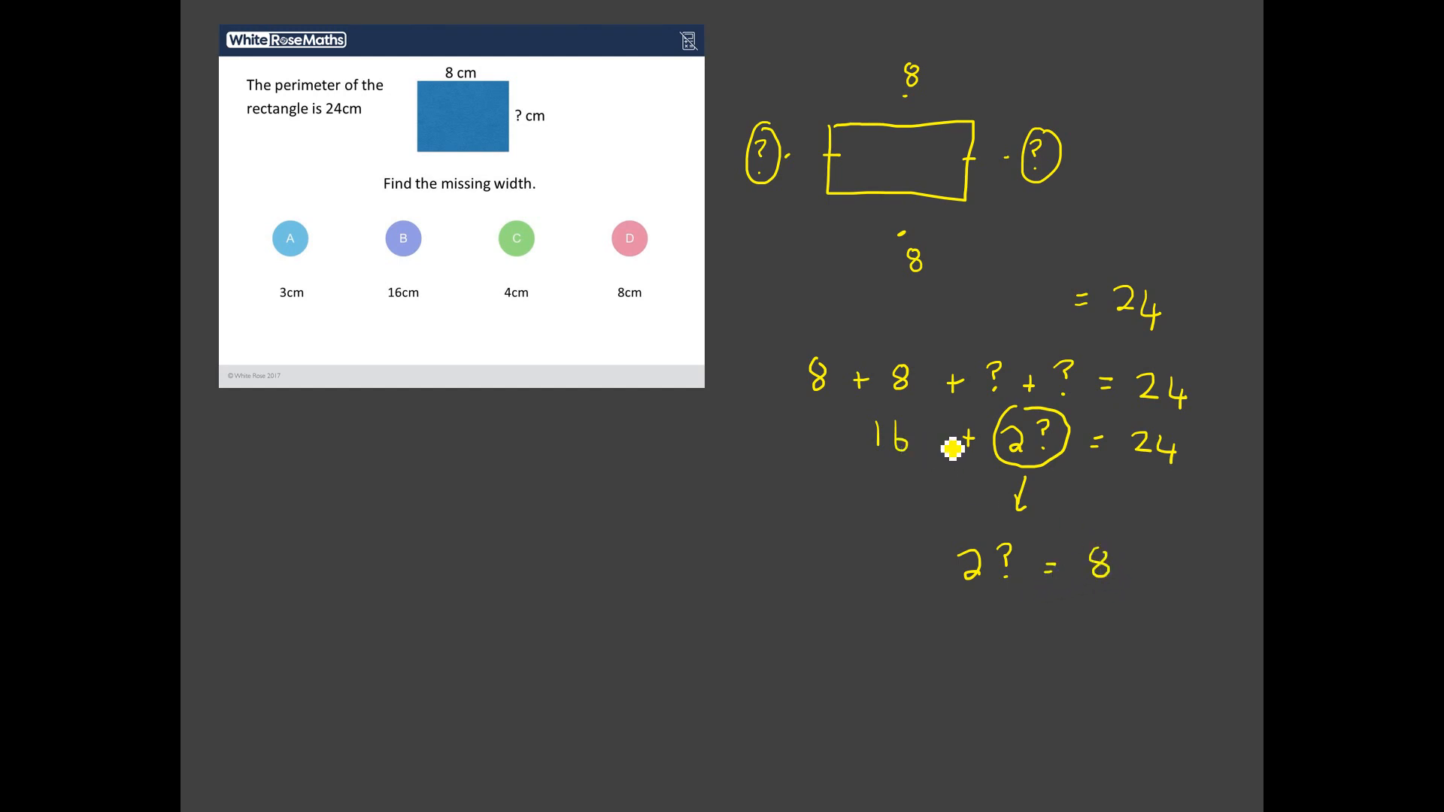
pyautogui.moveTo(1202, 475)
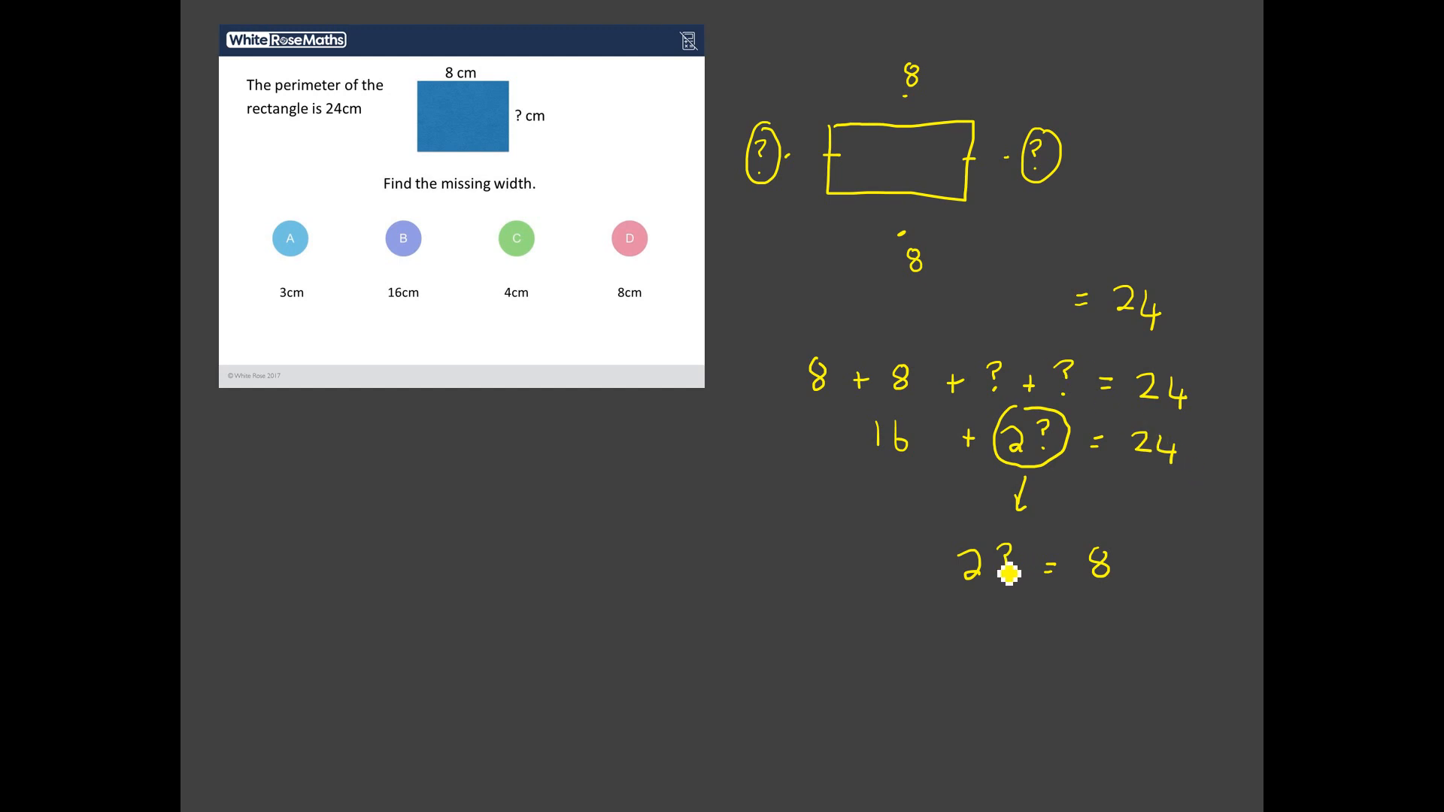
pyautogui.moveTo(1022, 632)
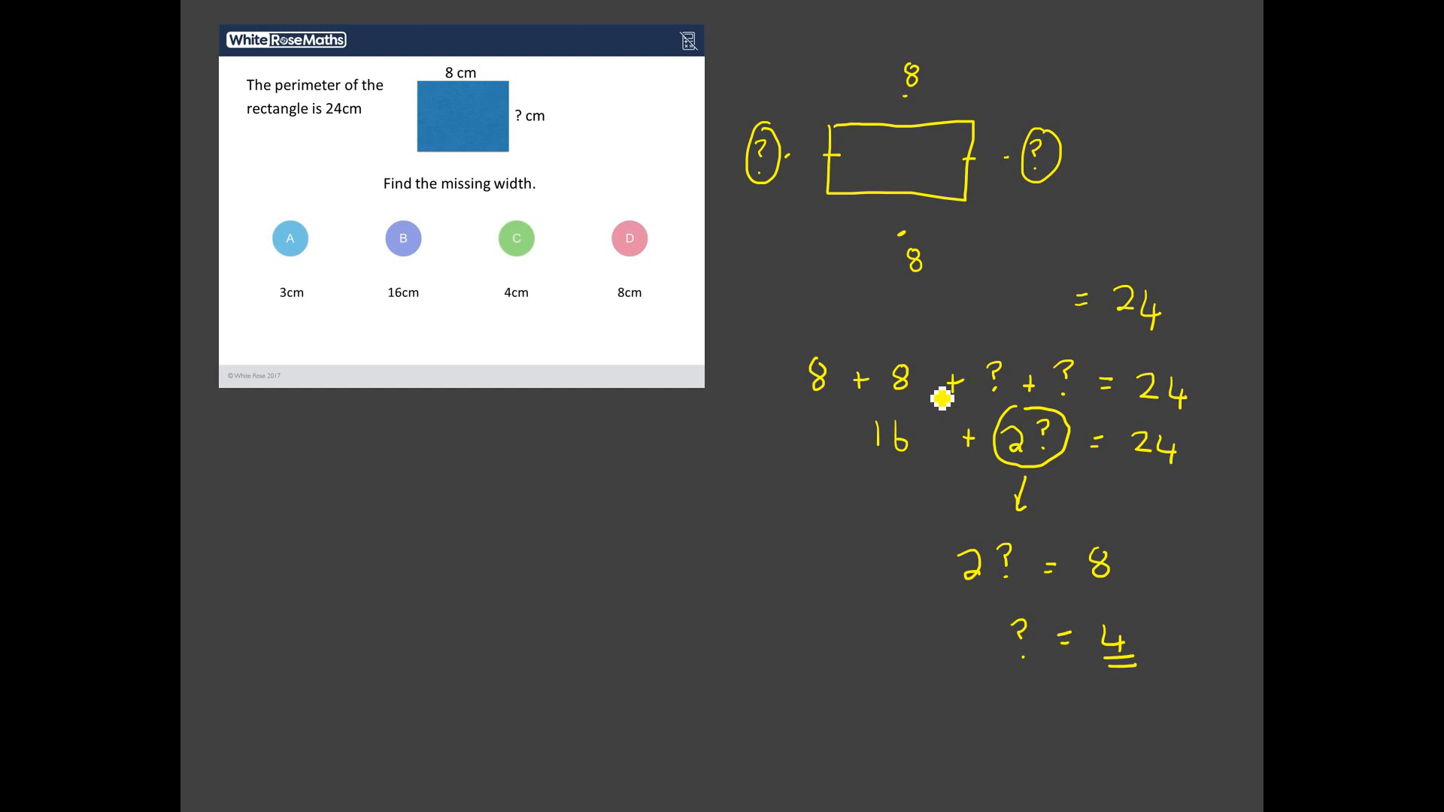
pyautogui.moveTo(1112, 686)
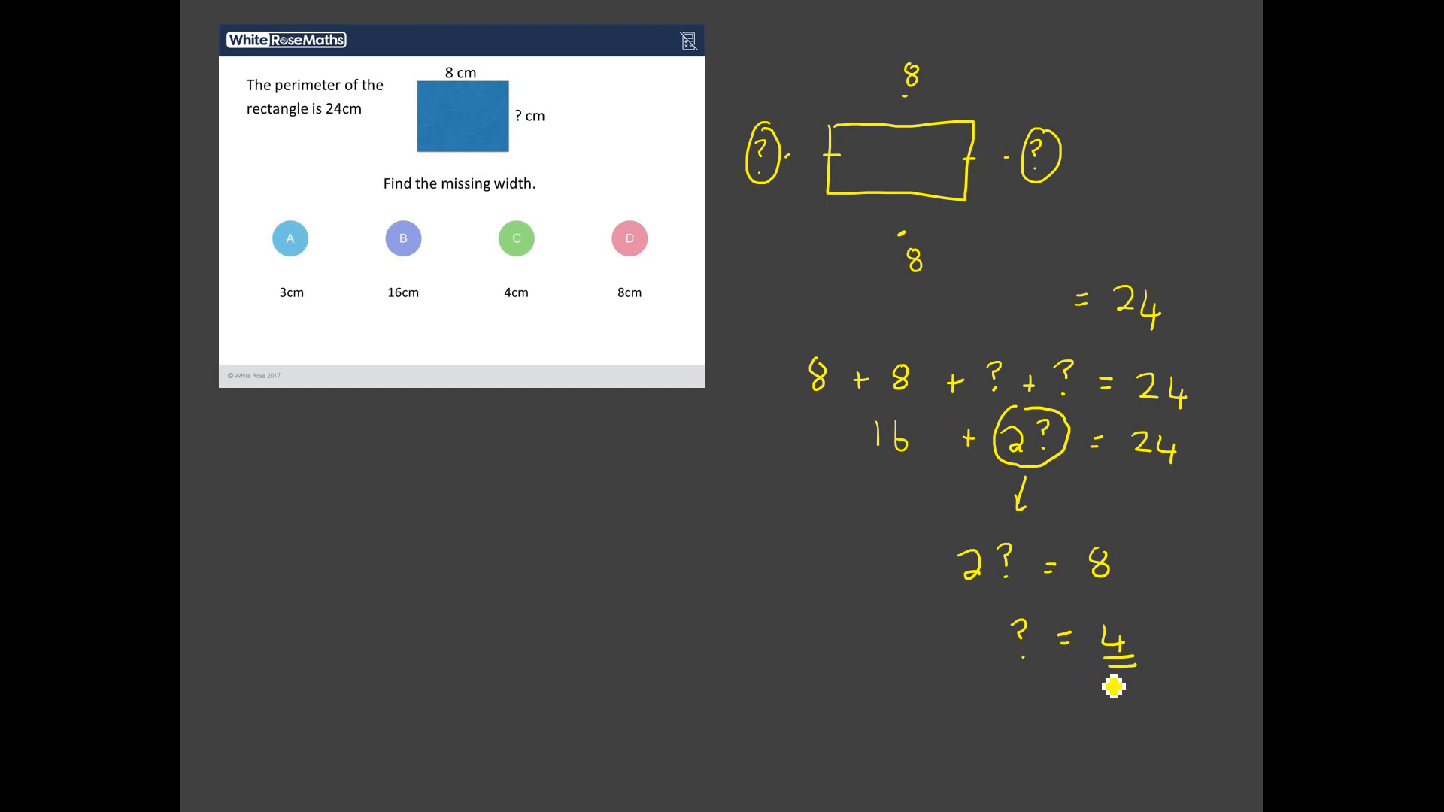
pyautogui.moveTo(1091, 160)
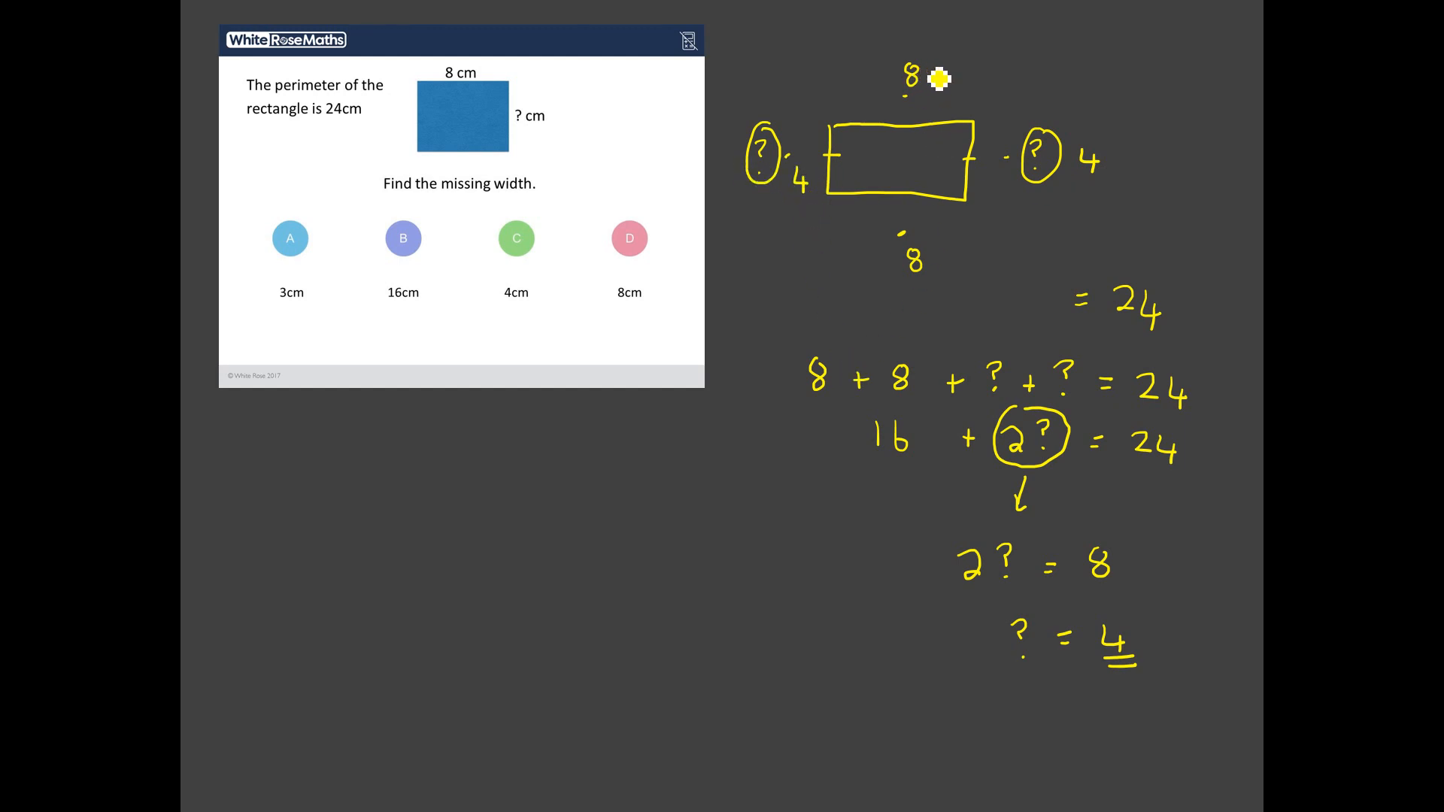
pyautogui.moveTo(1096, 180)
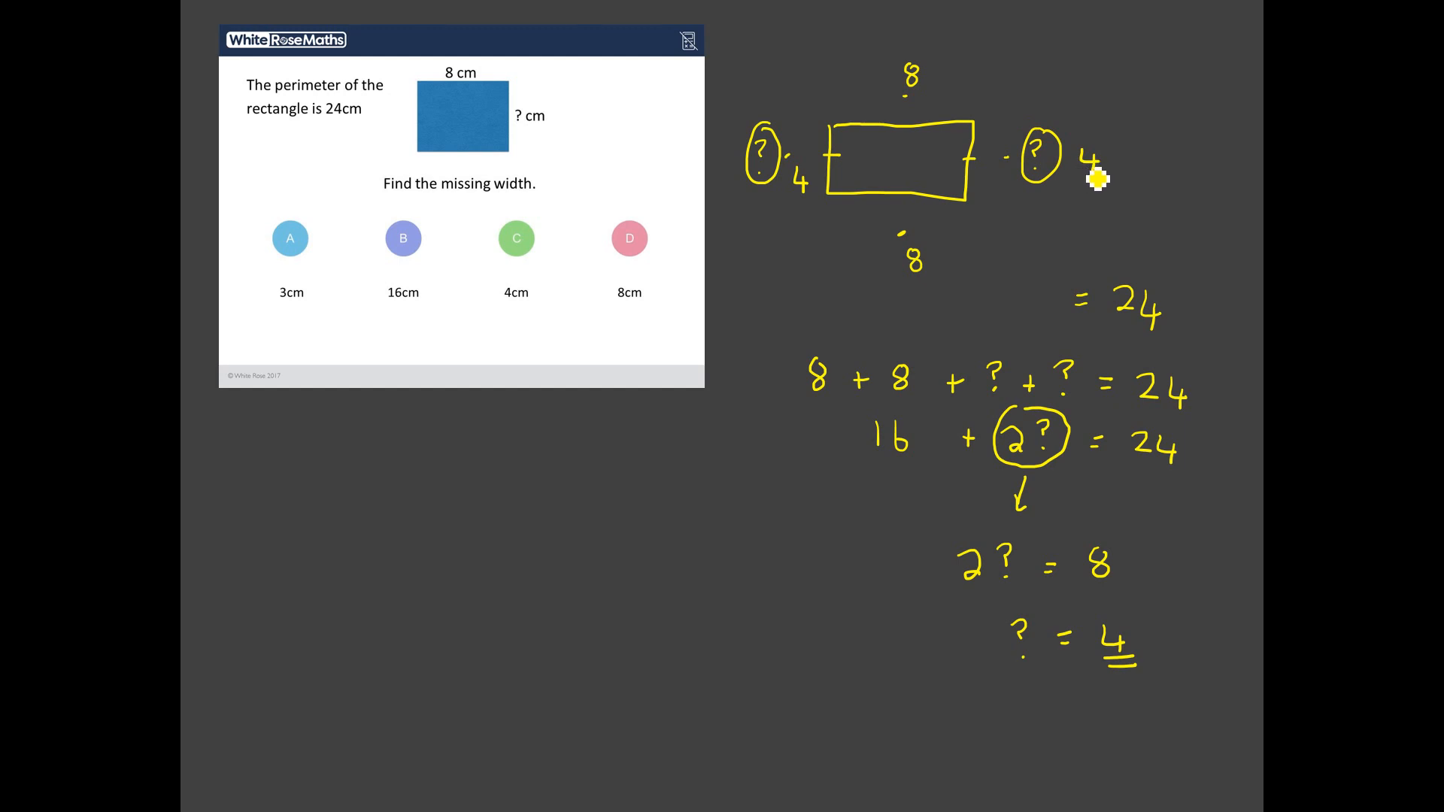
pyautogui.moveTo(912, 272)
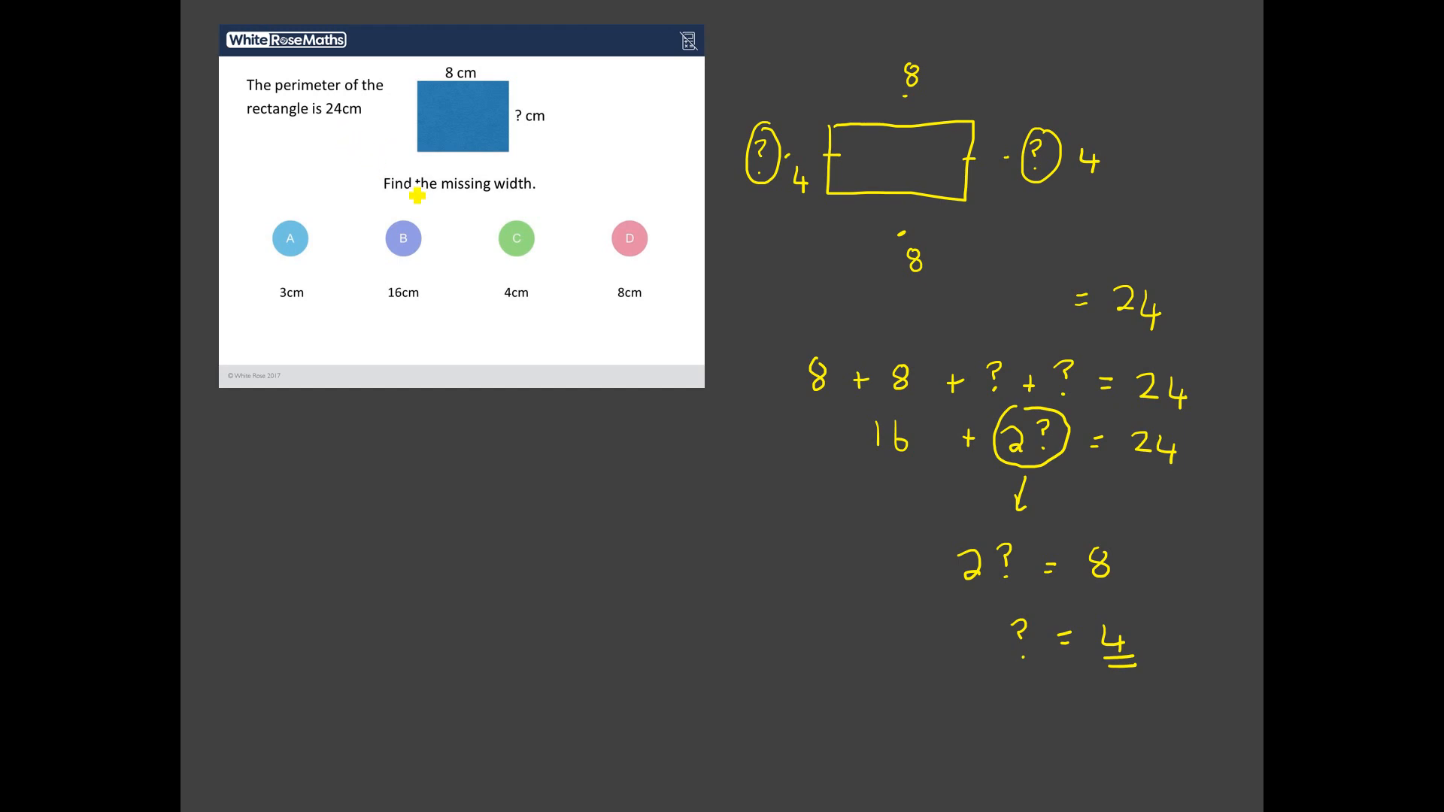
pyautogui.moveTo(348, 173)
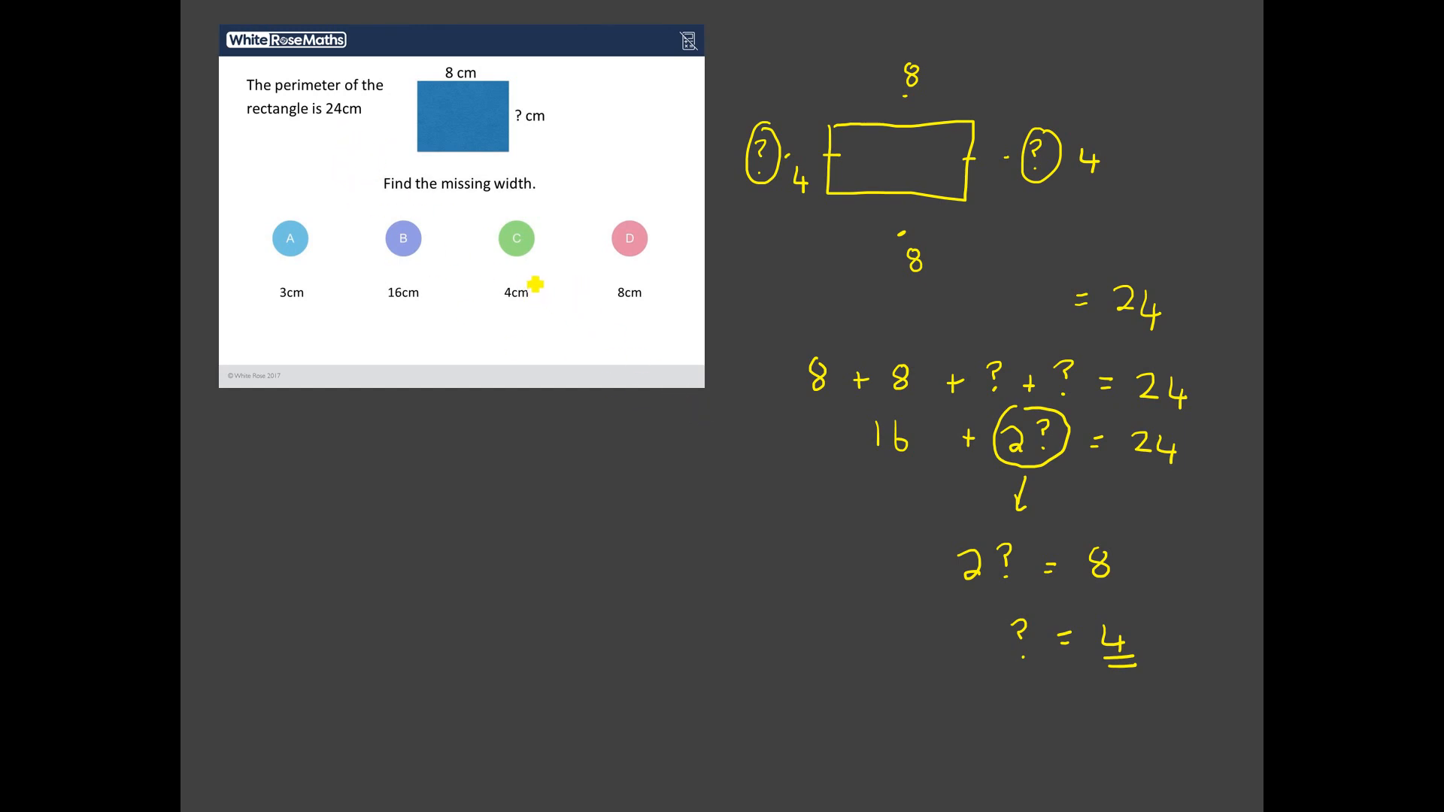
pyautogui.moveTo(502, 295); pyautogui.dragTo(543, 295)
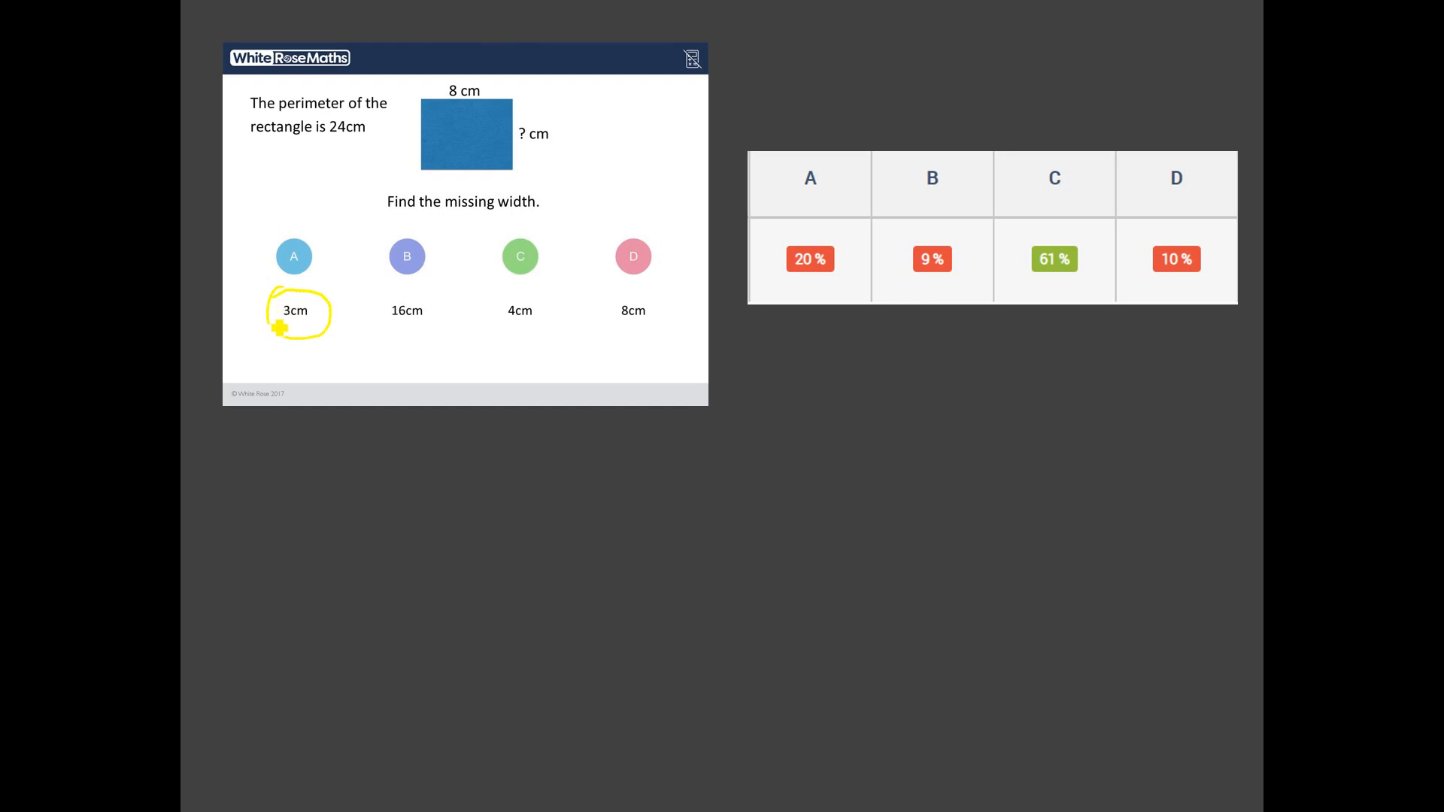
pyautogui.moveTo(576, 132)
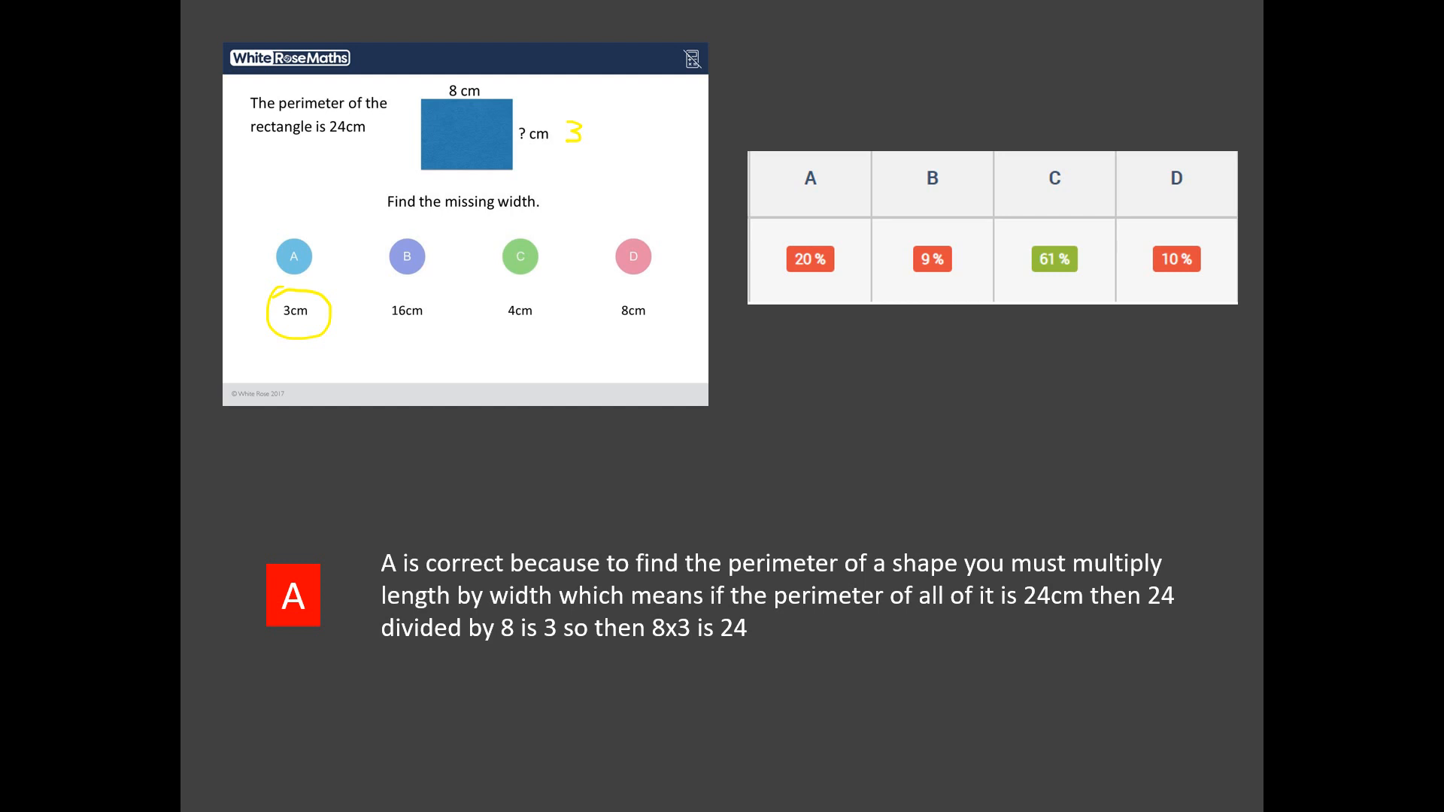
pyautogui.moveTo(1088, 578)
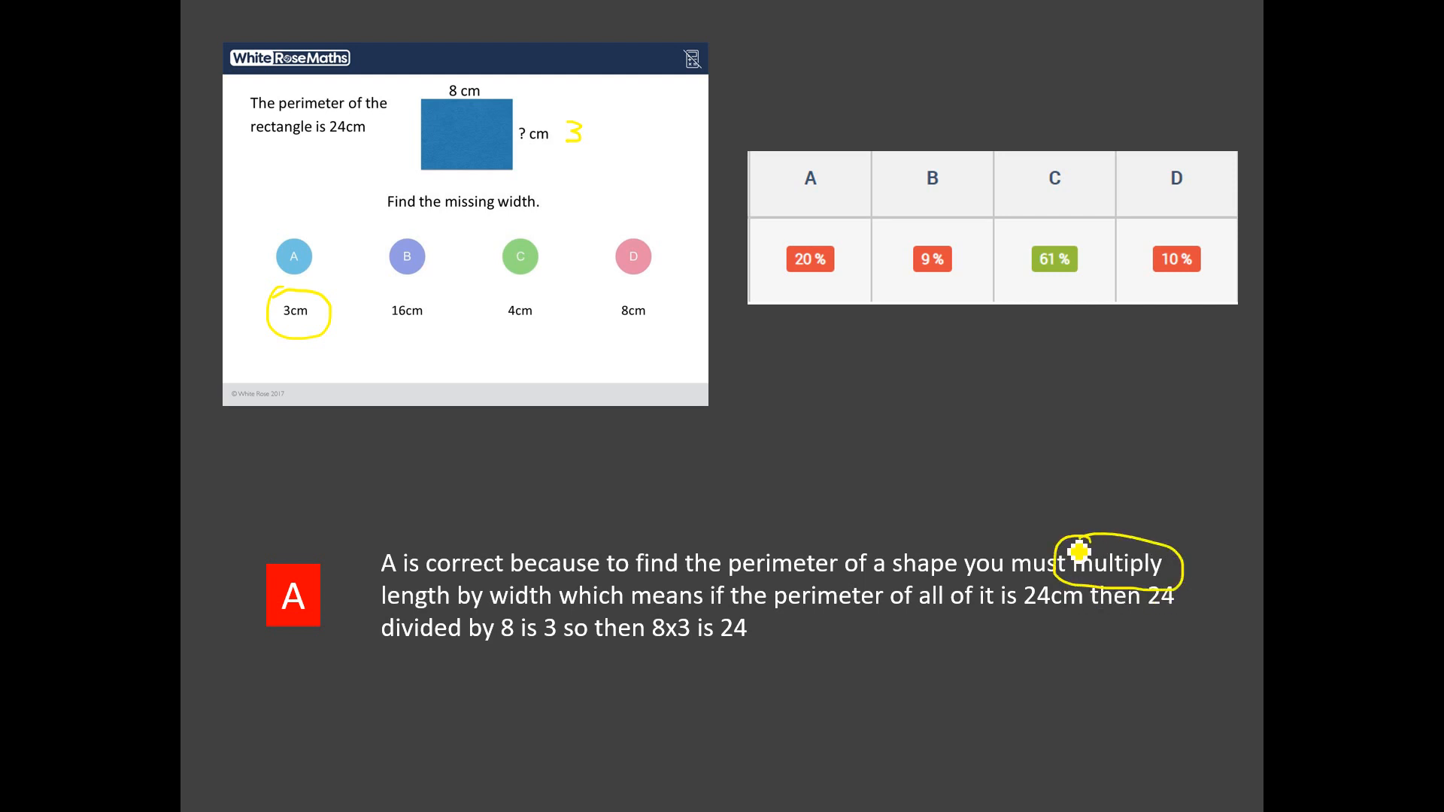
pyautogui.moveTo(1131, 488)
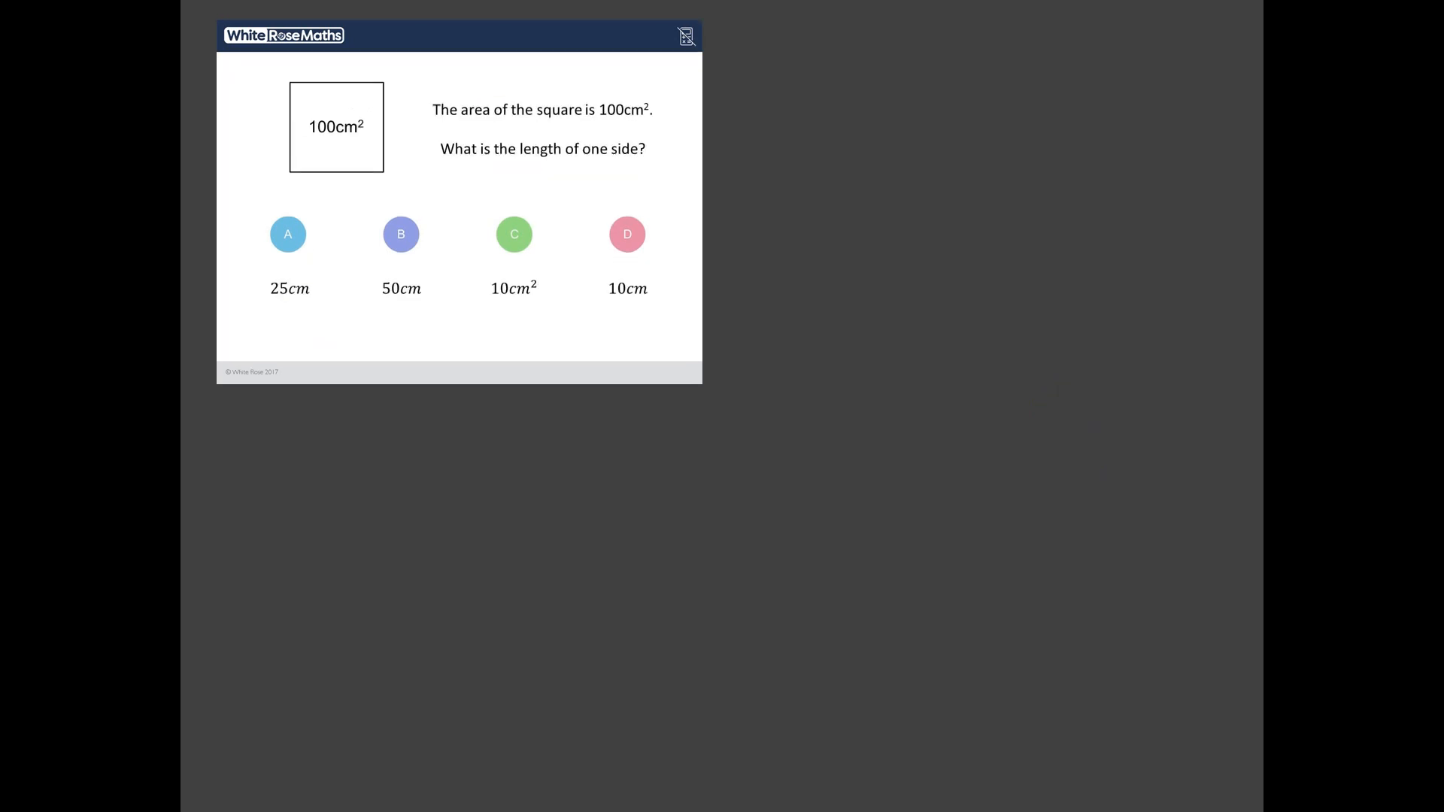
pyautogui.moveTo(439, 445)
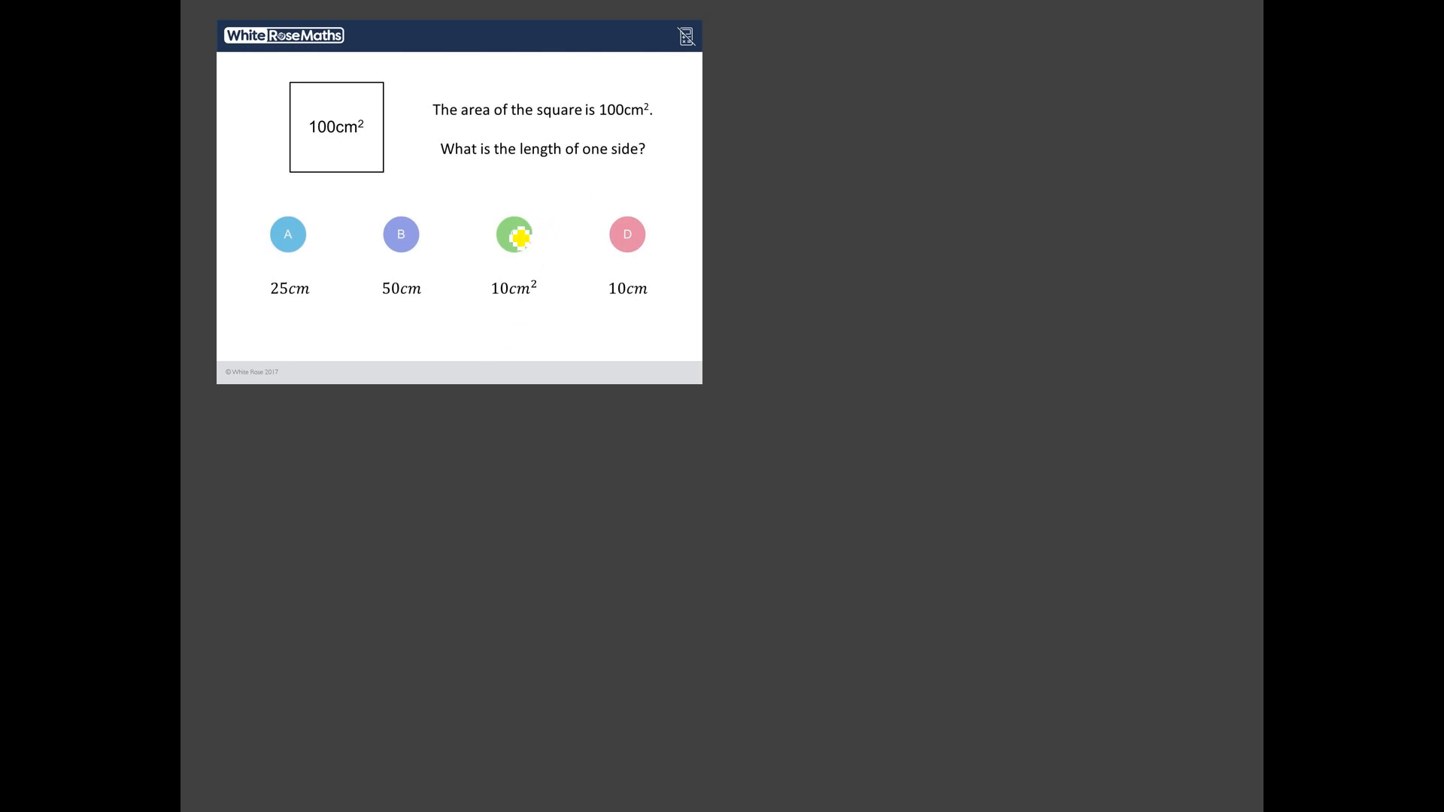
pyautogui.moveTo(891, 227)
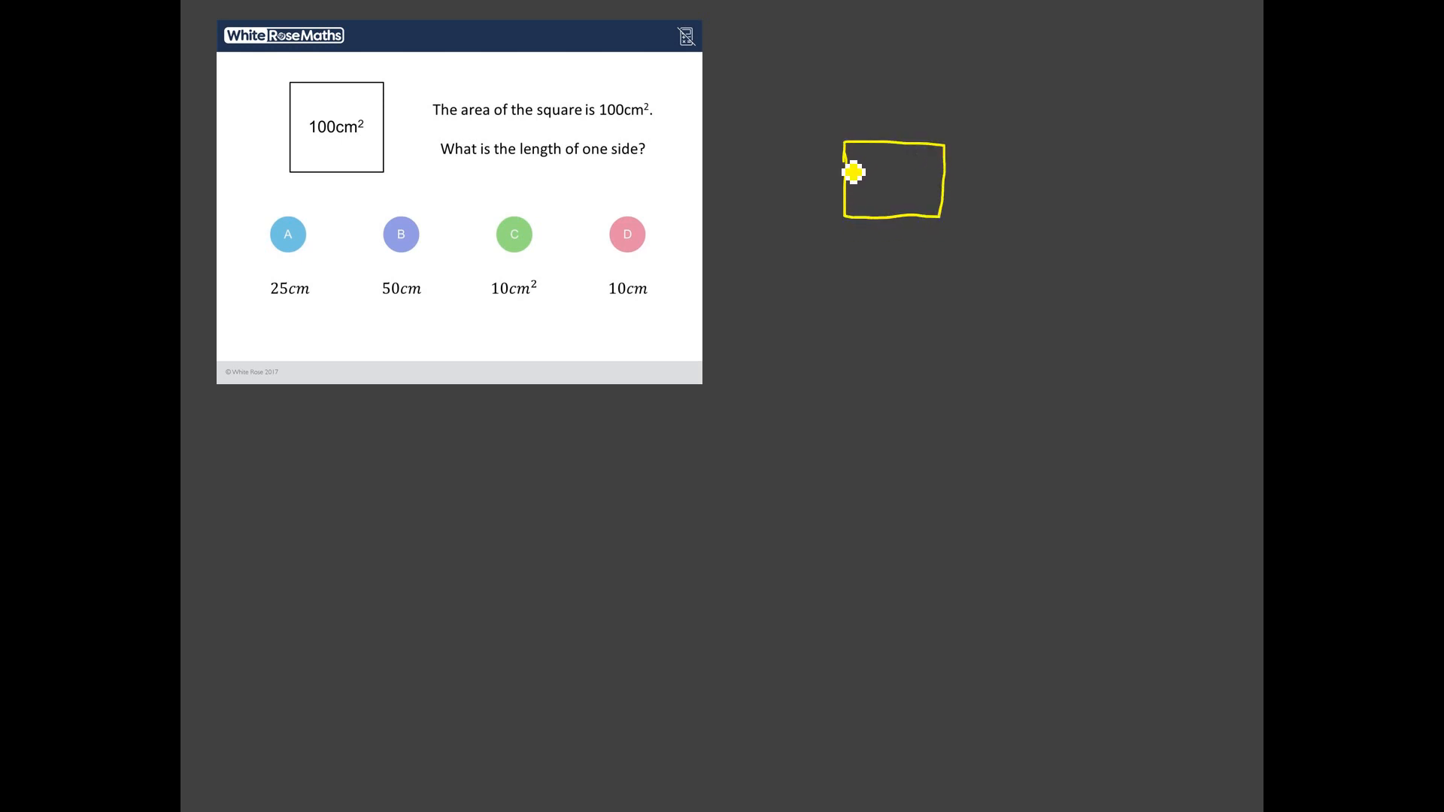
pyautogui.moveTo(883, 181)
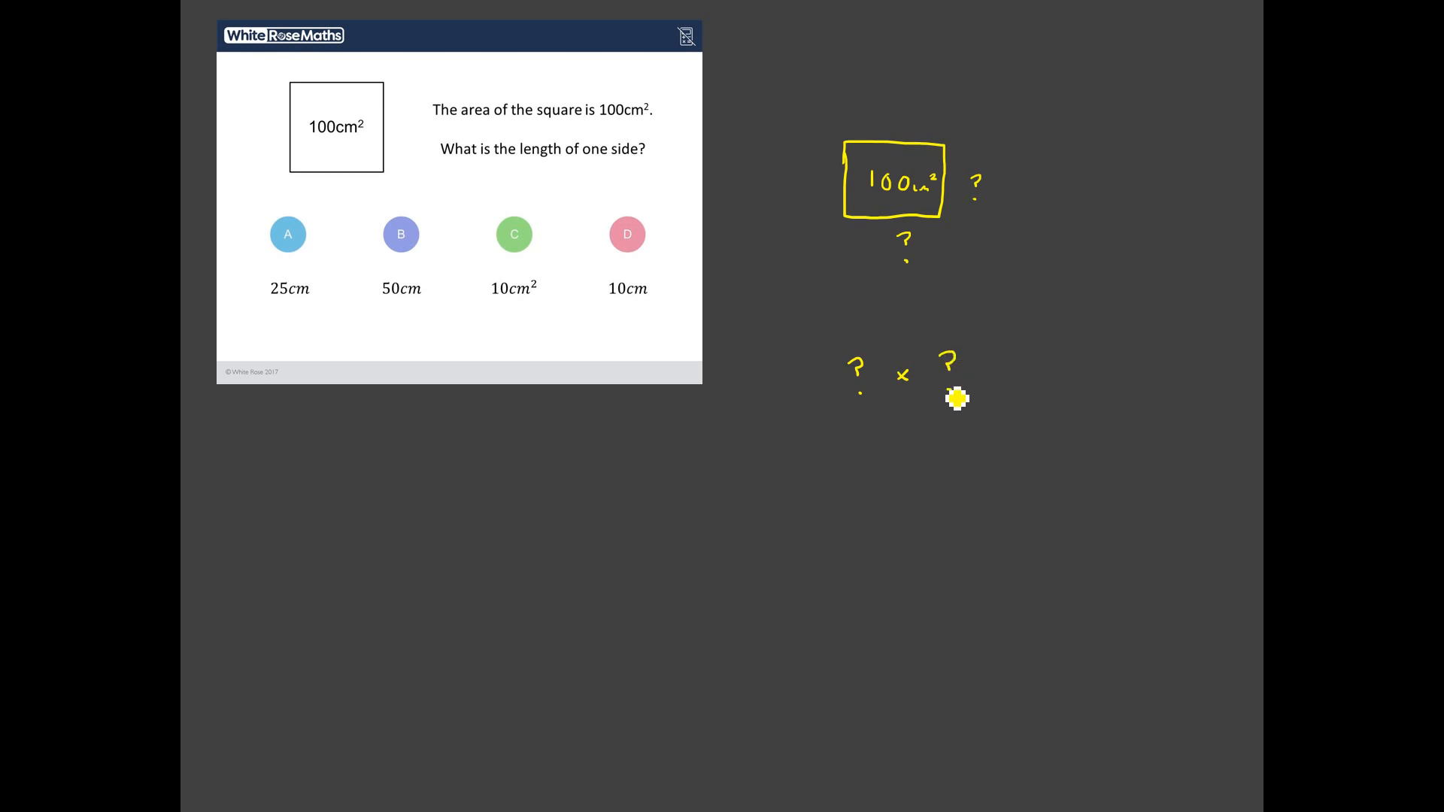
# Step: Finish the equation '? × ? = 100' below the 100cm² square sketch
pyautogui.moveTo(953, 396); pyautogui.dragTo(1078, 373)
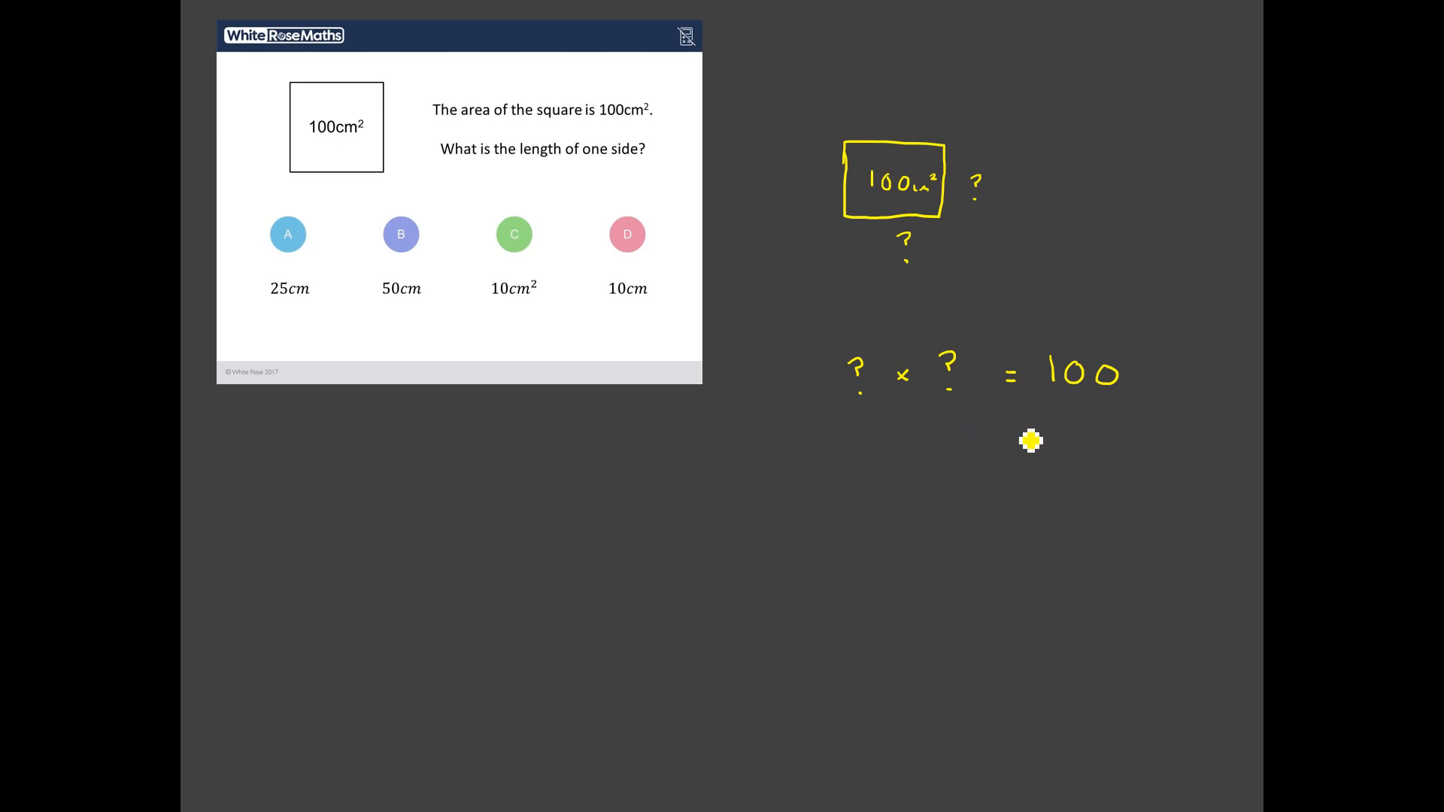
pyautogui.moveTo(902, 270)
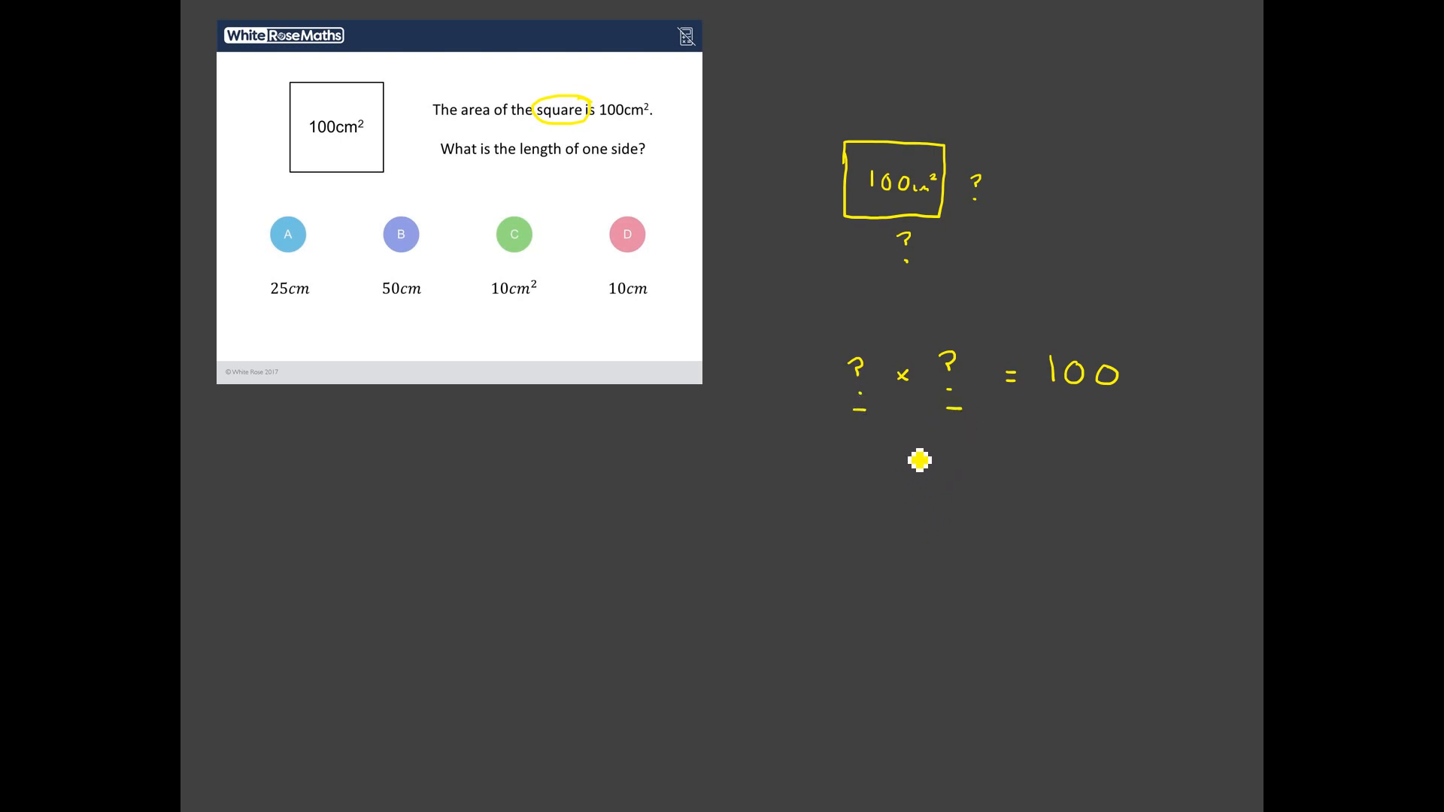
pyautogui.moveTo(1058, 407)
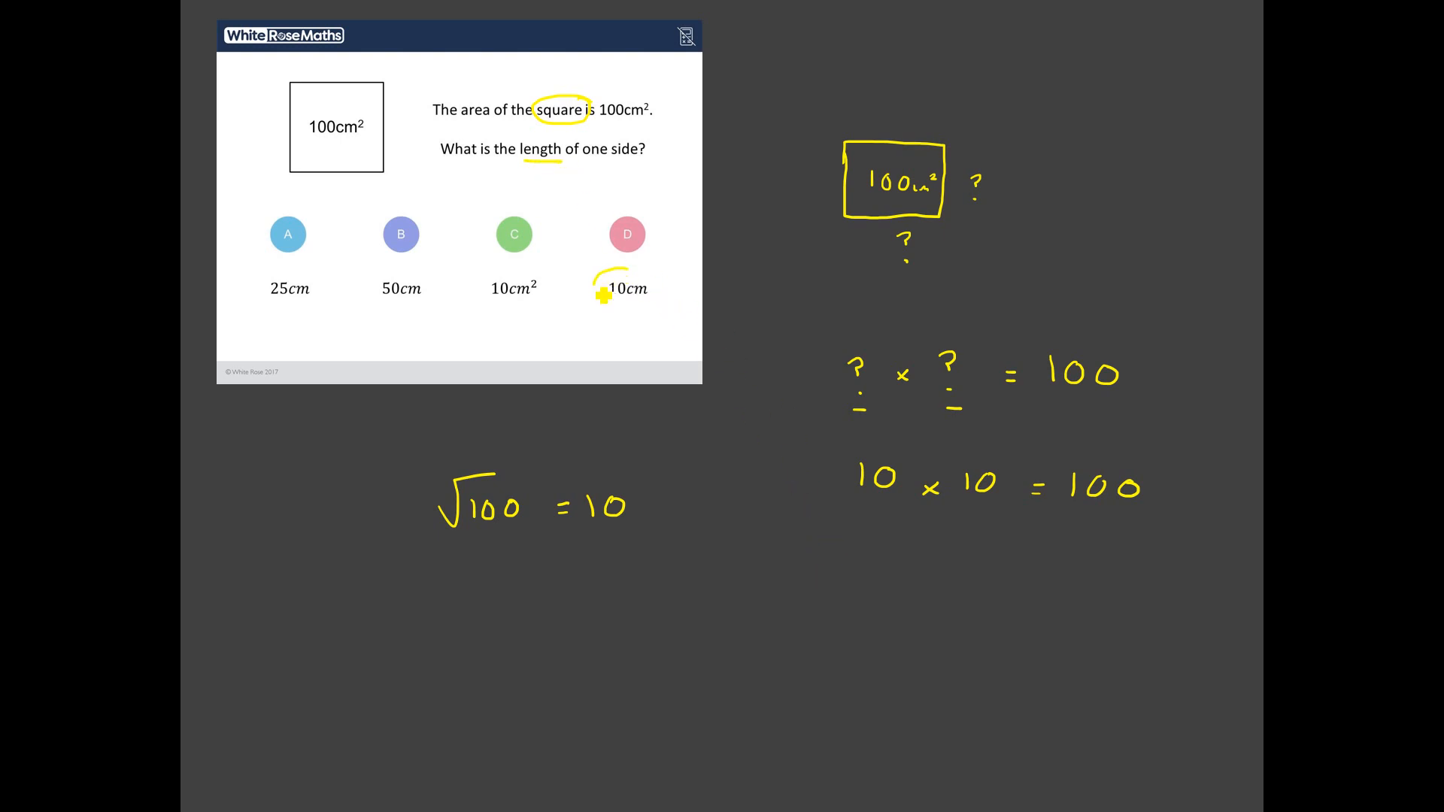
# Step: Circle option D, 10cm, as the answer
pyautogui.moveTo(603, 295); pyautogui.dragTo(631, 290)
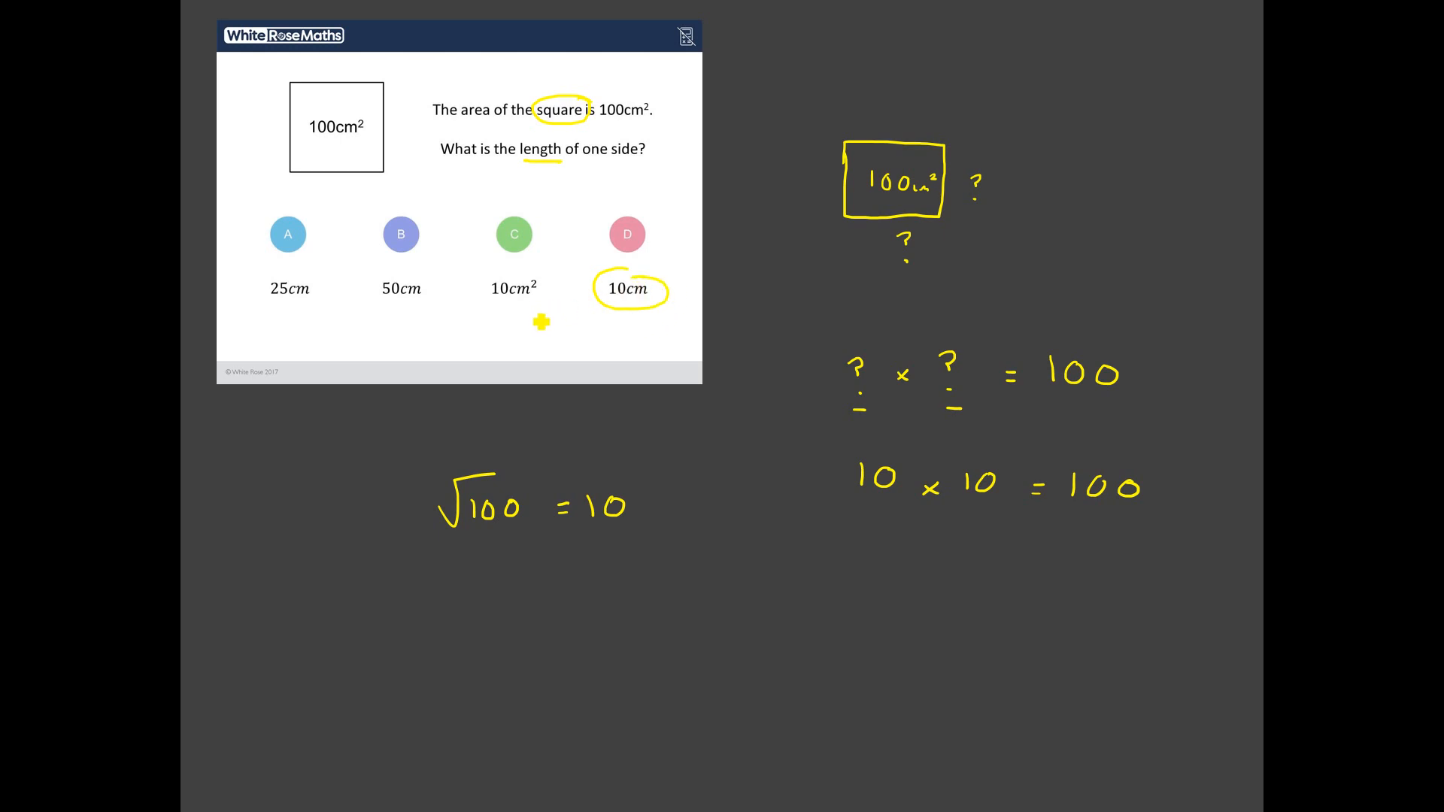
pyautogui.moveTo(542, 302)
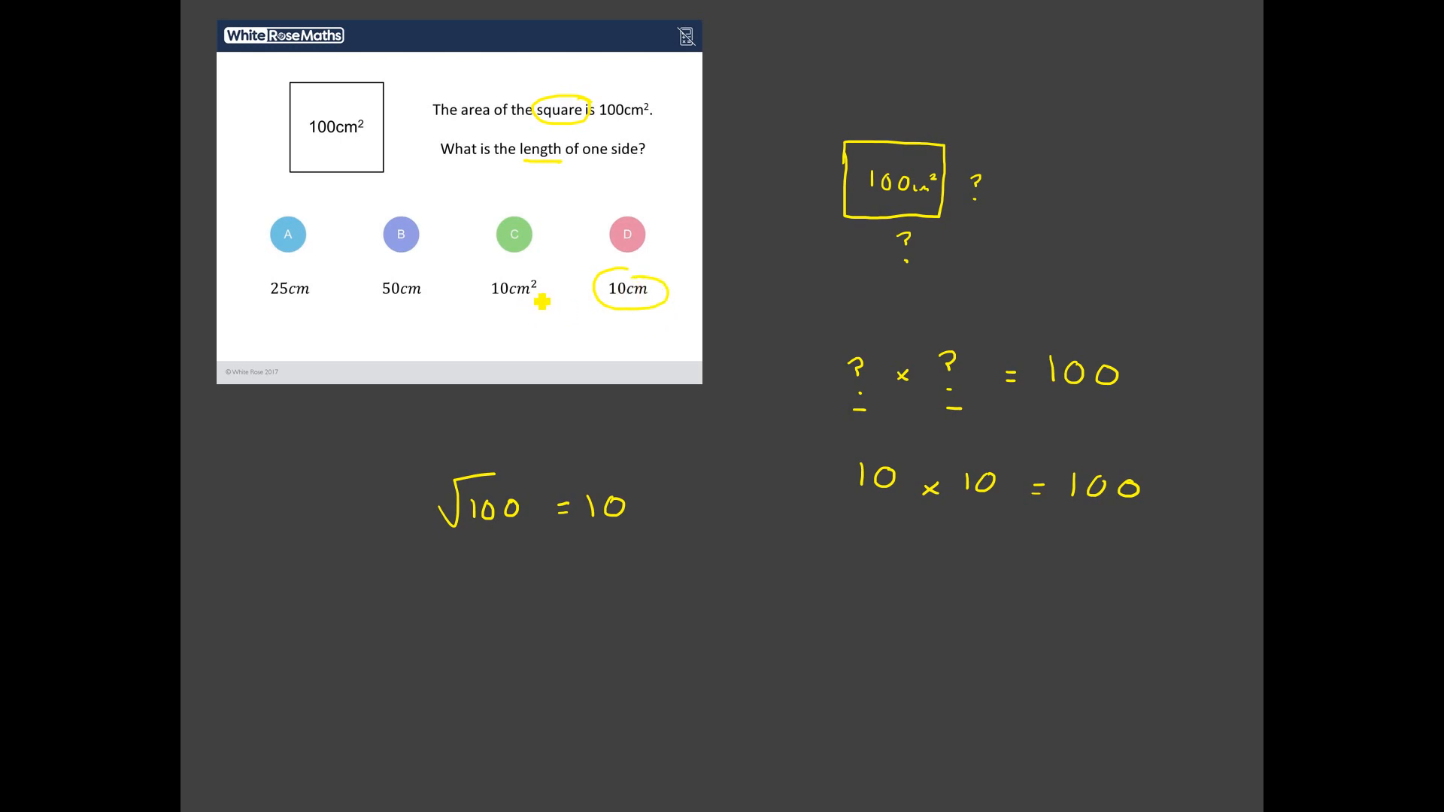
pyautogui.moveTo(540, 329)
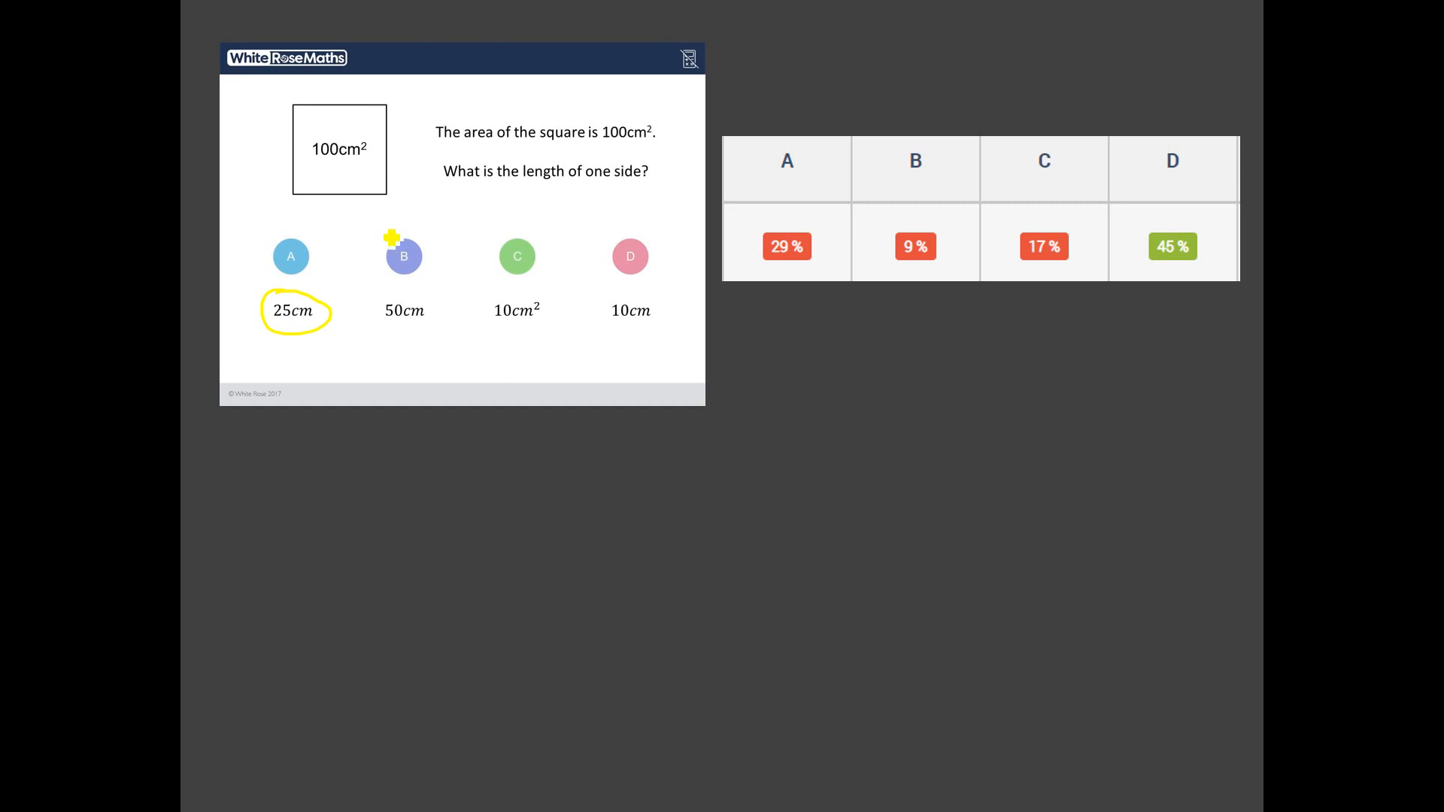
pyautogui.moveTo(795, 411)
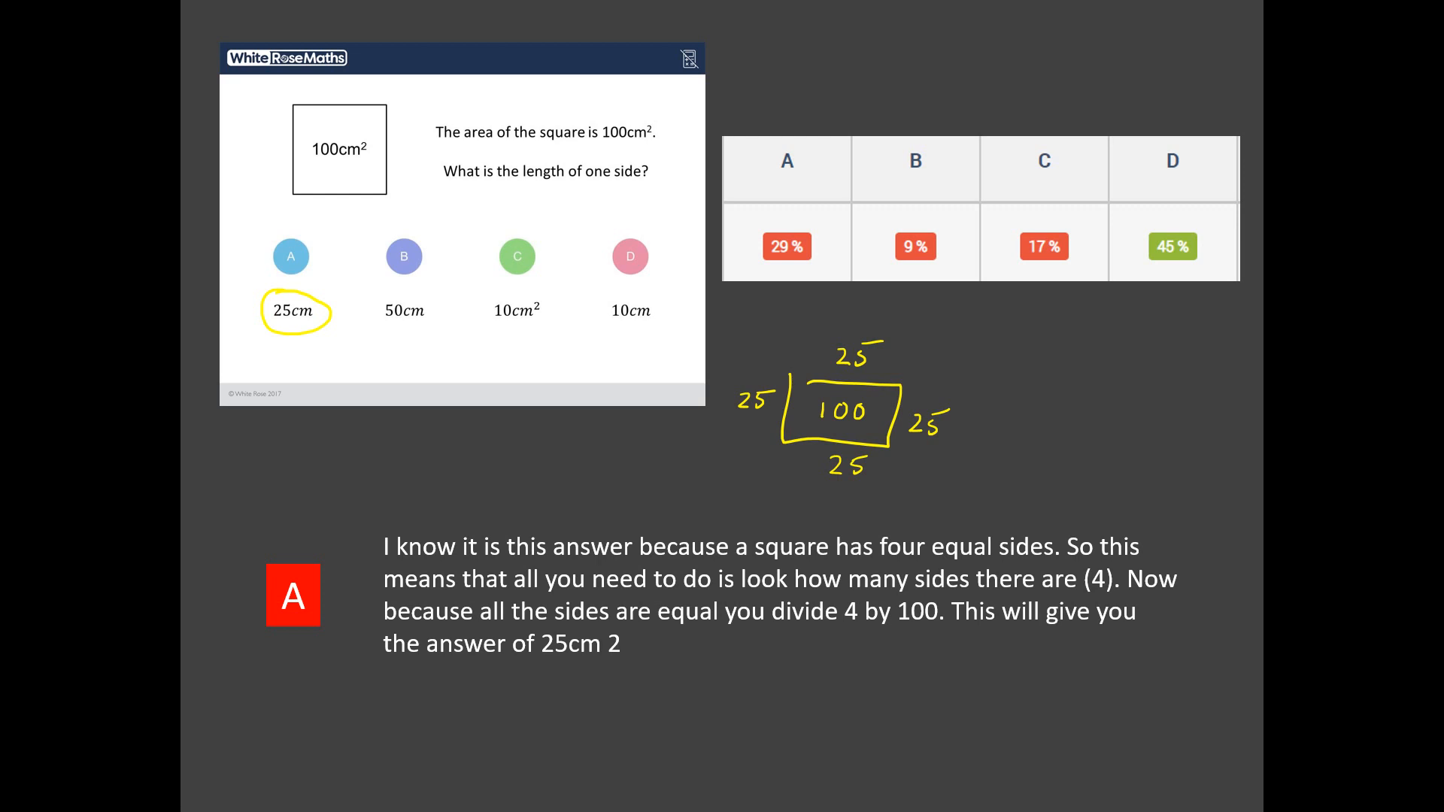
pyautogui.moveTo(689, 620)
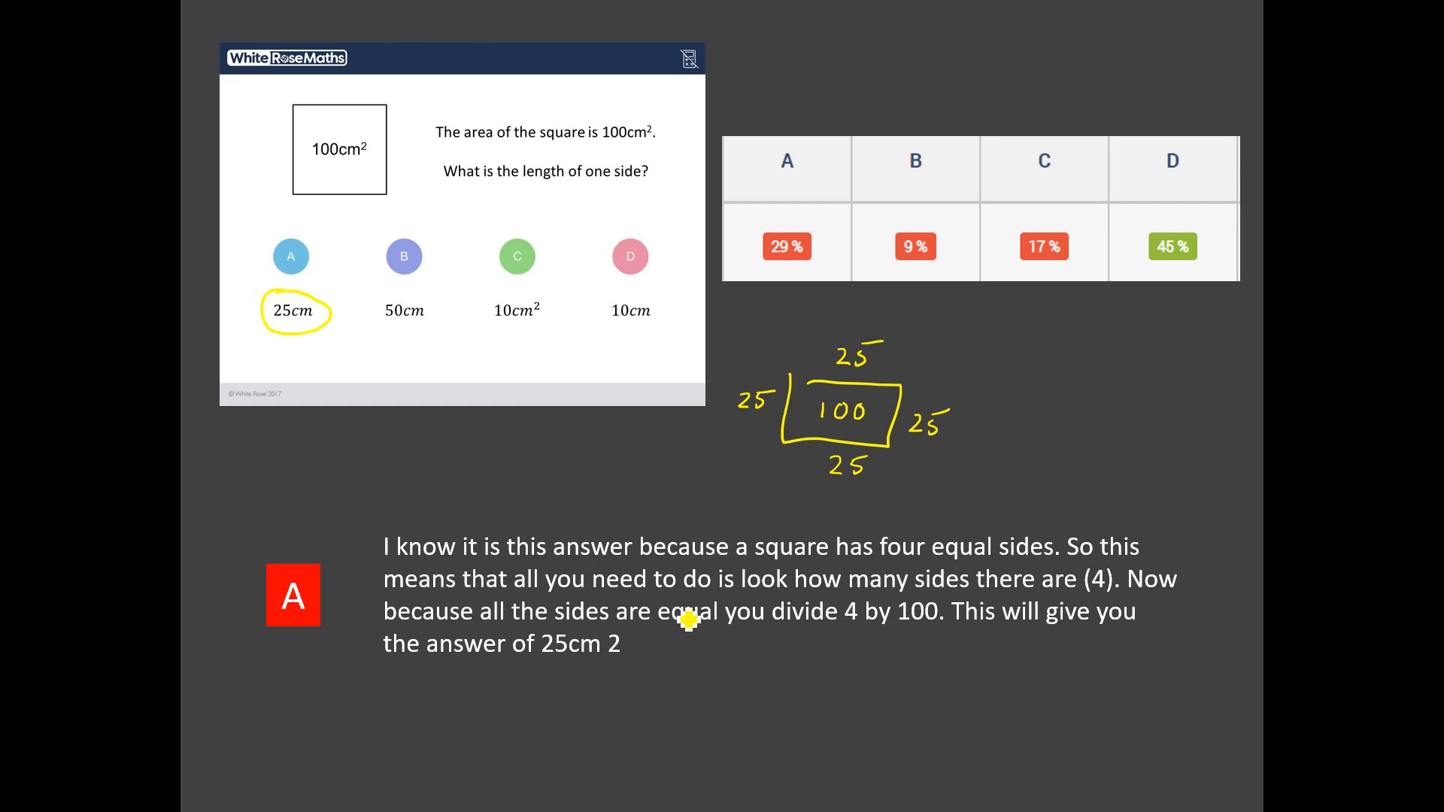
pyautogui.moveTo(567, 636)
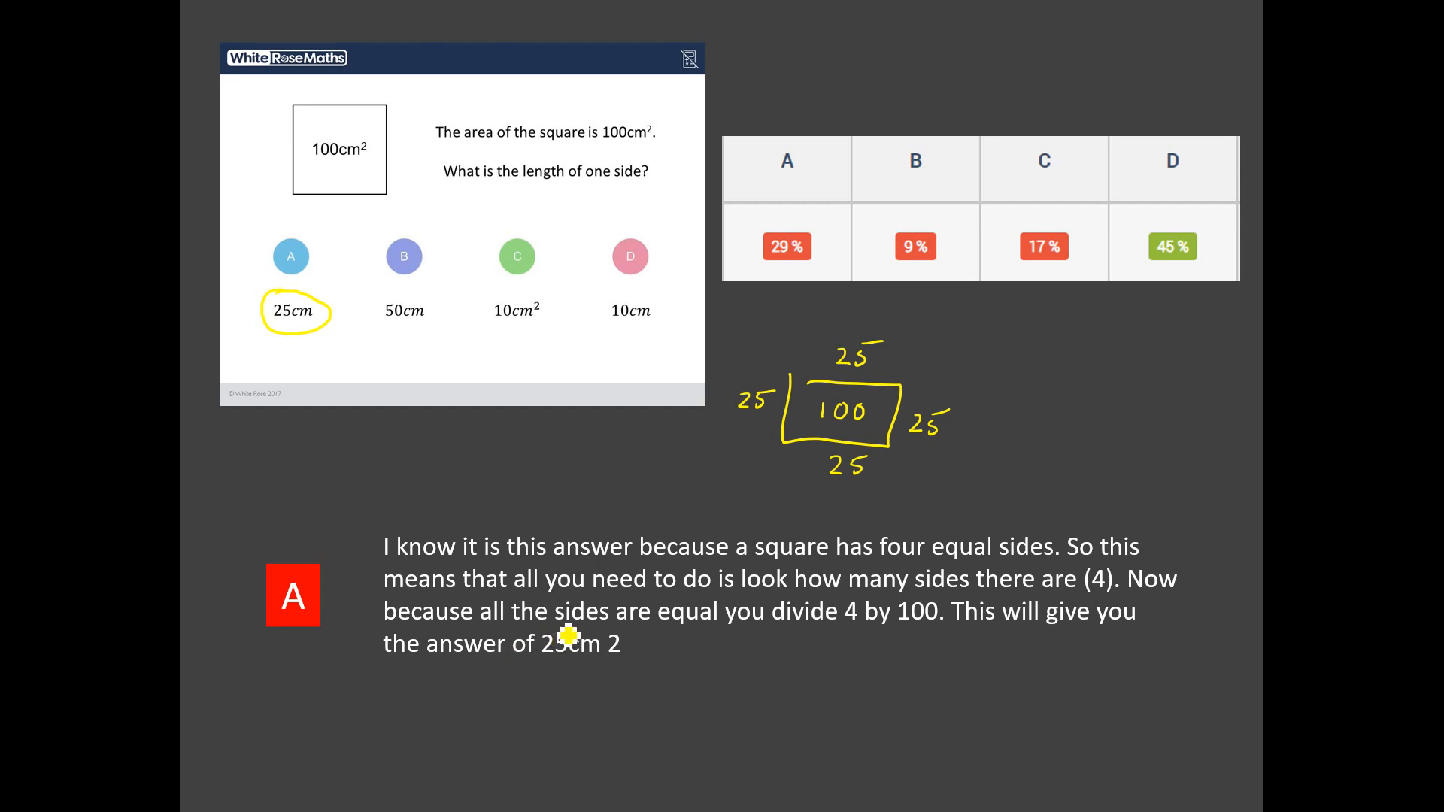
# Step: Circle '25cm' in the pupil's explanation and write 'Perimeter' beside the sketch
pyautogui.moveTo(534, 636); pyautogui.dragTo(616, 644)
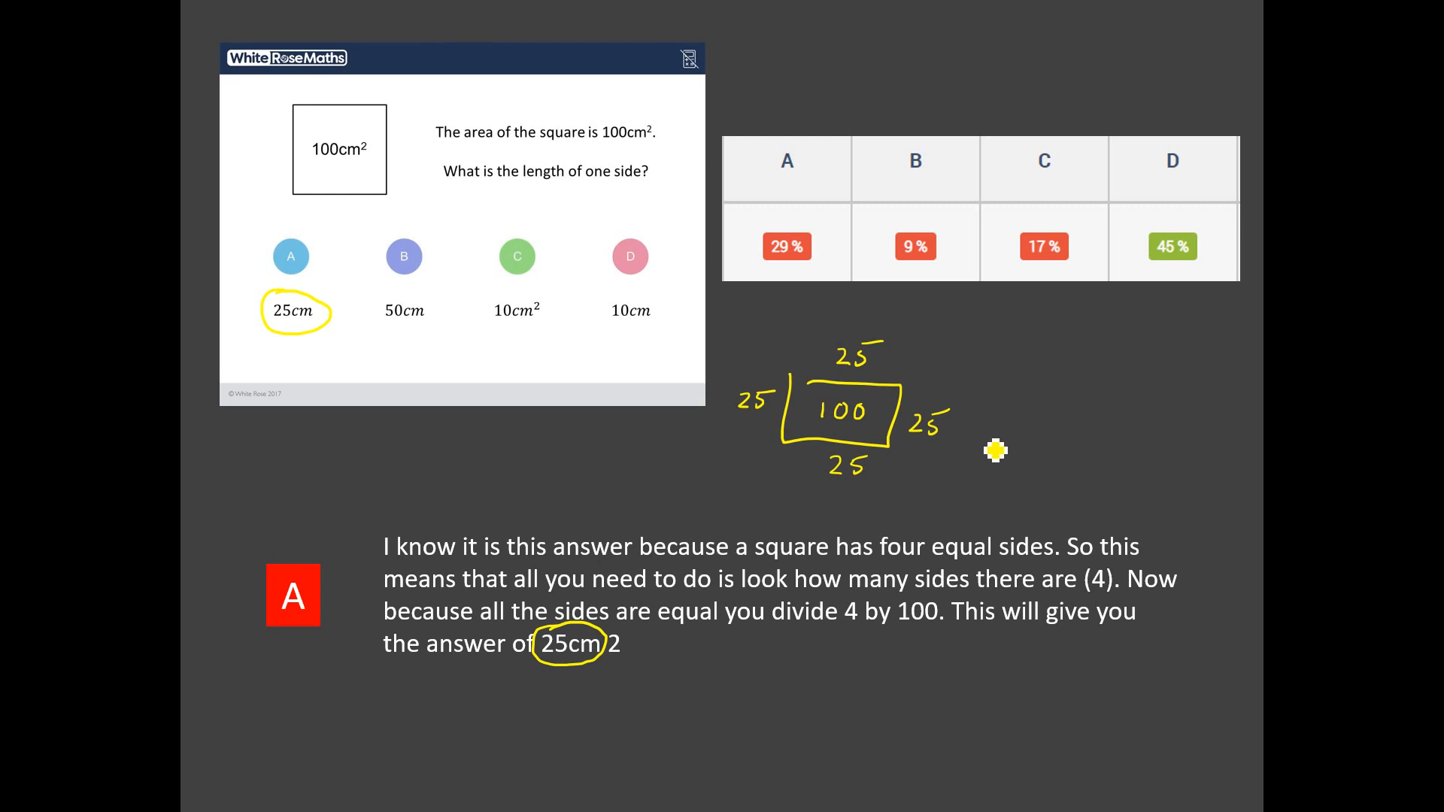
pyautogui.moveTo(1013, 433)
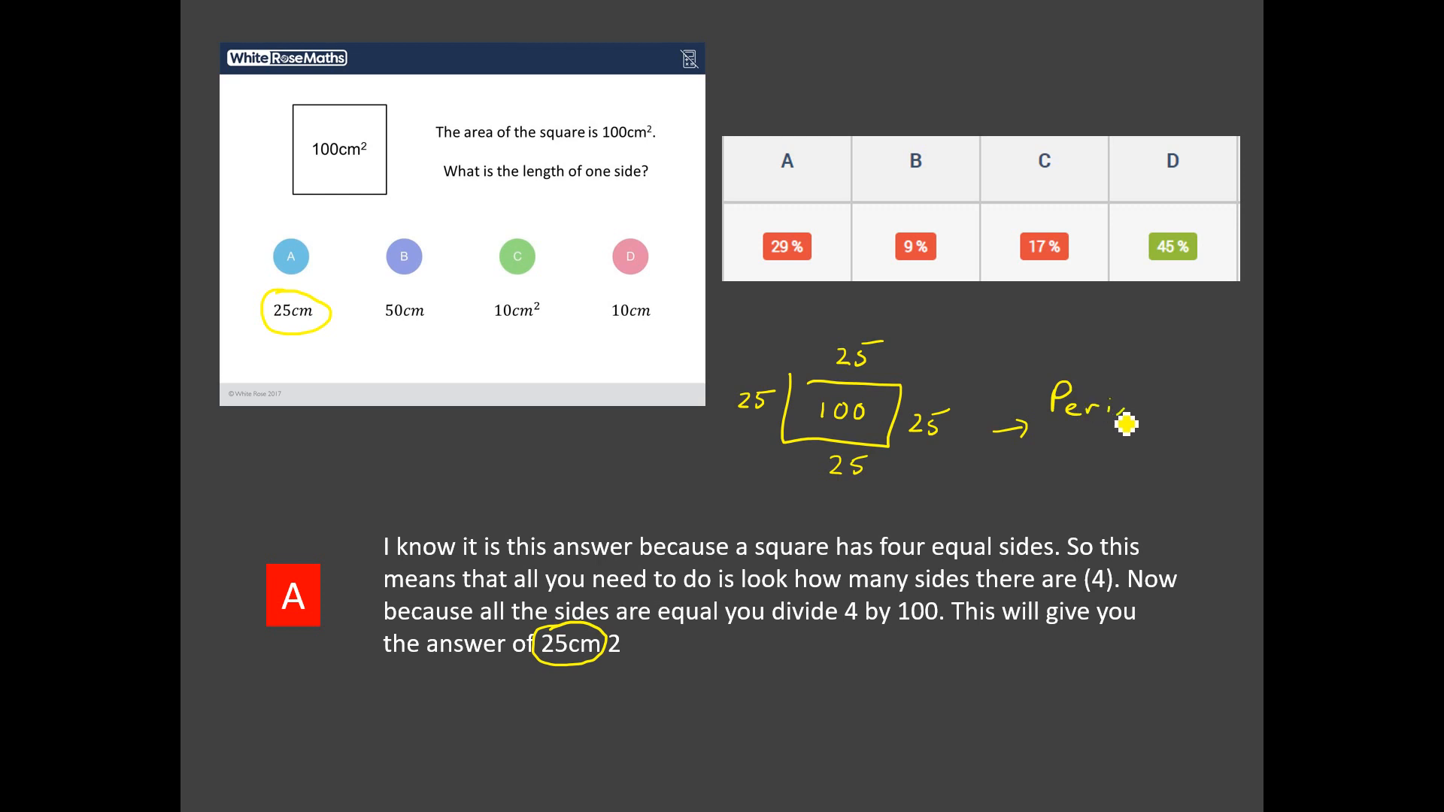
pyautogui.moveTo(1119, 415); pyautogui.dragTo(1202, 423)
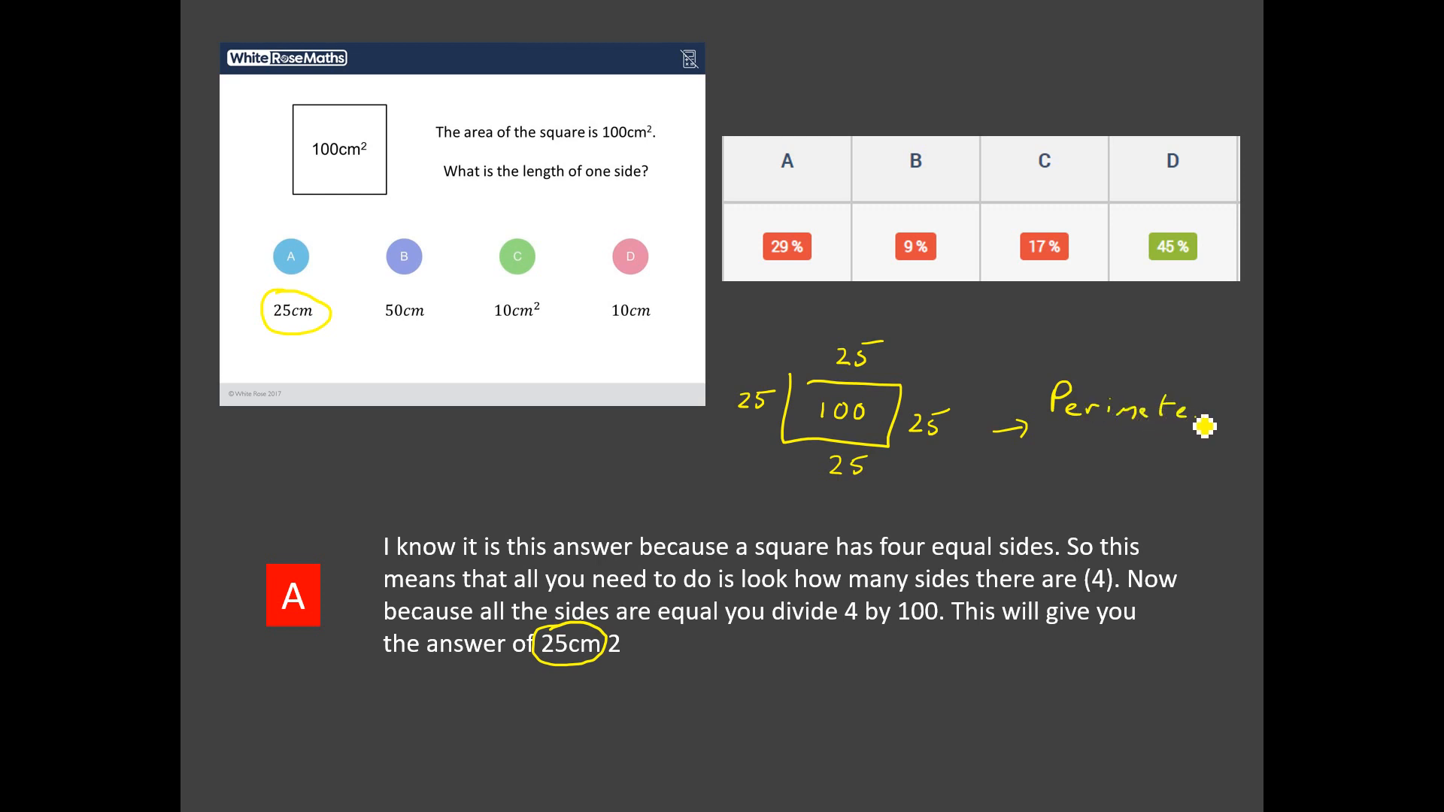